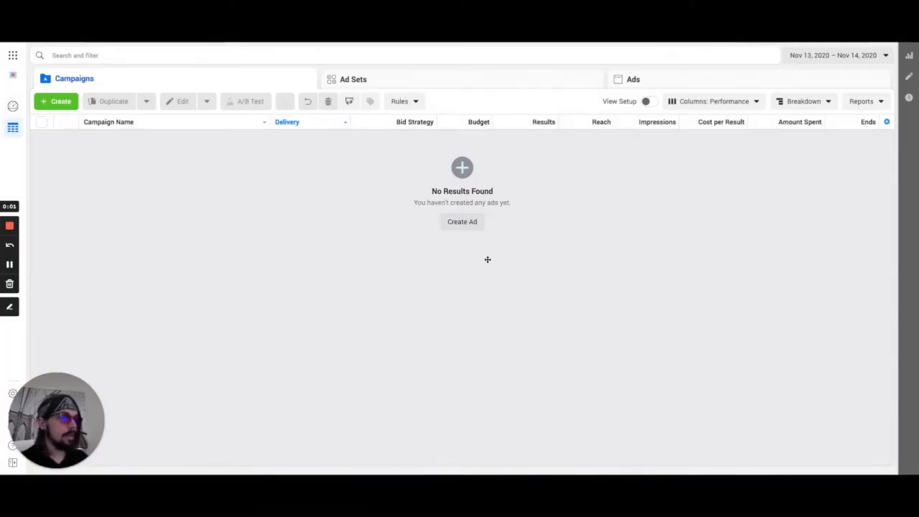
pyautogui.moveTo(289, 270)
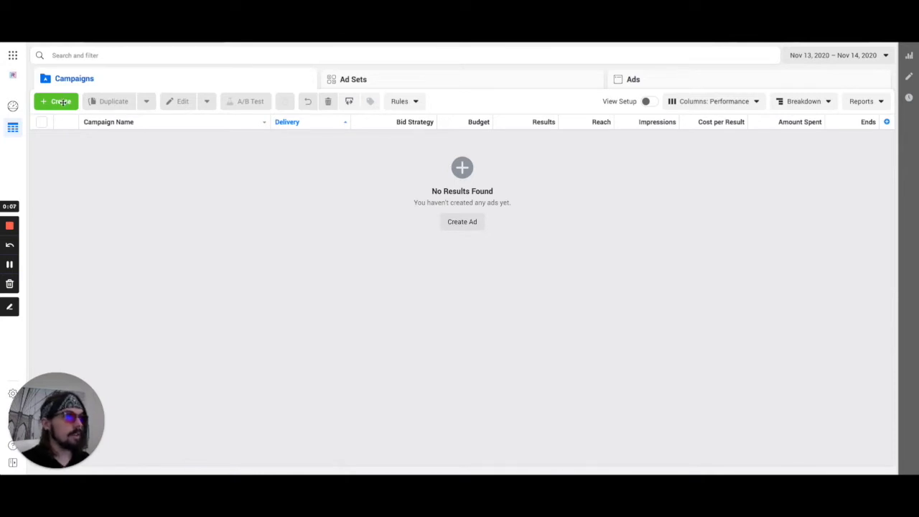
# - Start a new campaign from the empty Campaigns list
pyautogui.click(56, 100)
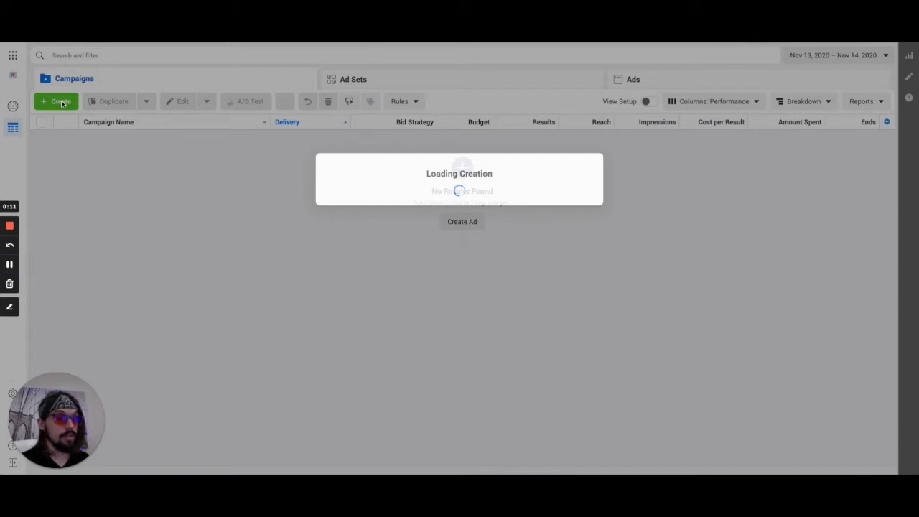
pyautogui.moveTo(540, 157)
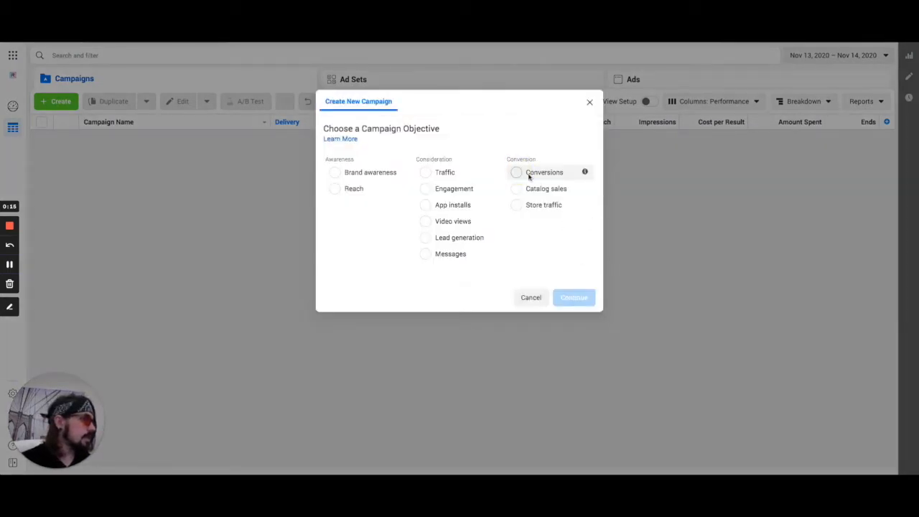
# - Create a Conversions campaign named 'TOF - ABO - Lead Gen' and continue to its settings
pyautogui.click(515, 172)
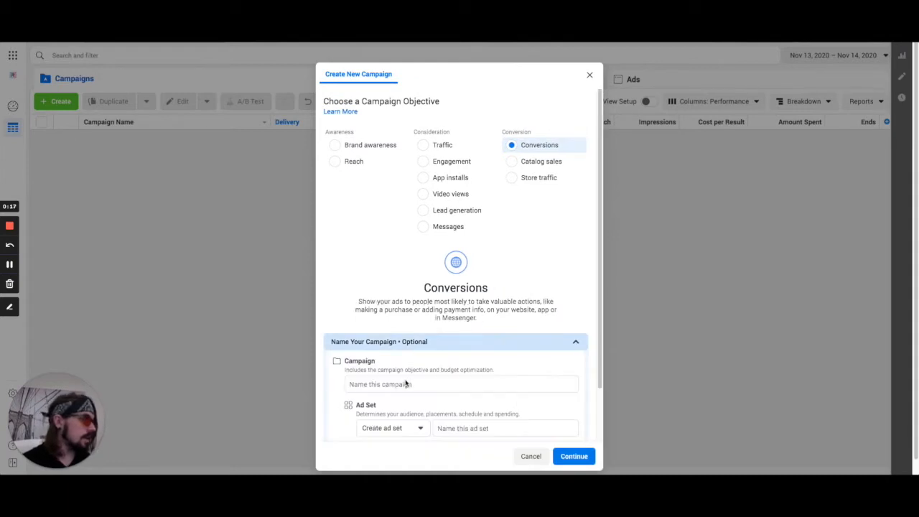
pyautogui.click(461, 385)
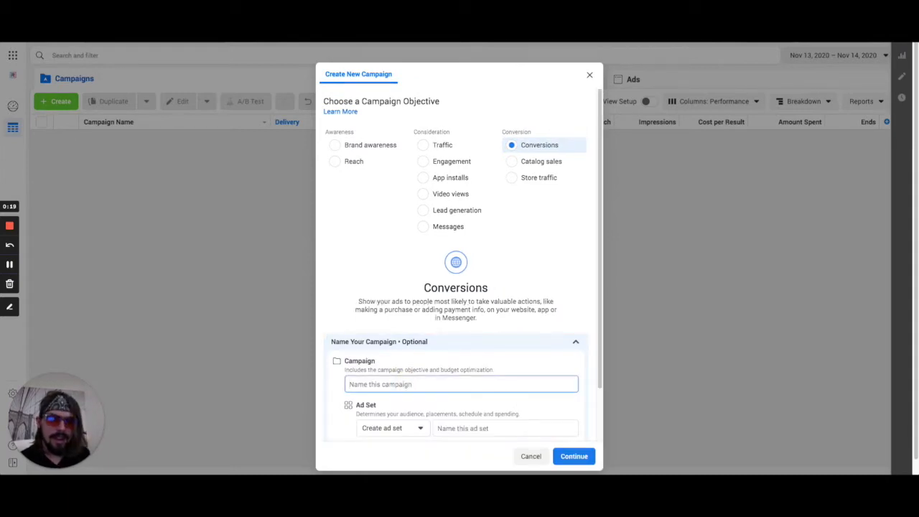
pyautogui.write('TOF - ABO - Lead Gen')
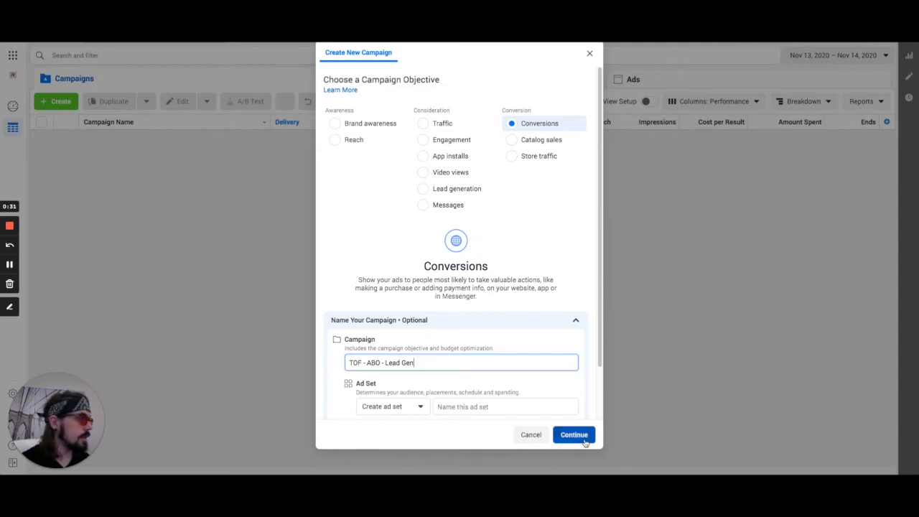
pyautogui.click(575, 434)
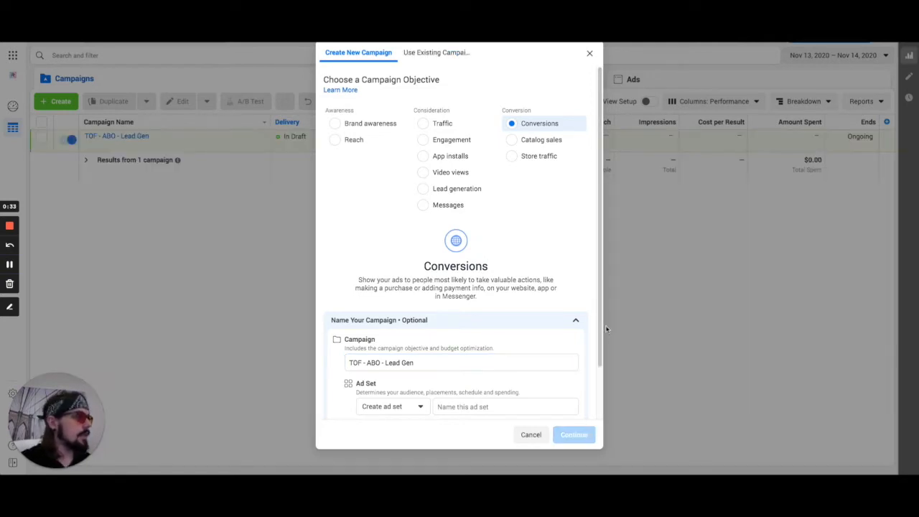
pyautogui.click(575, 434)
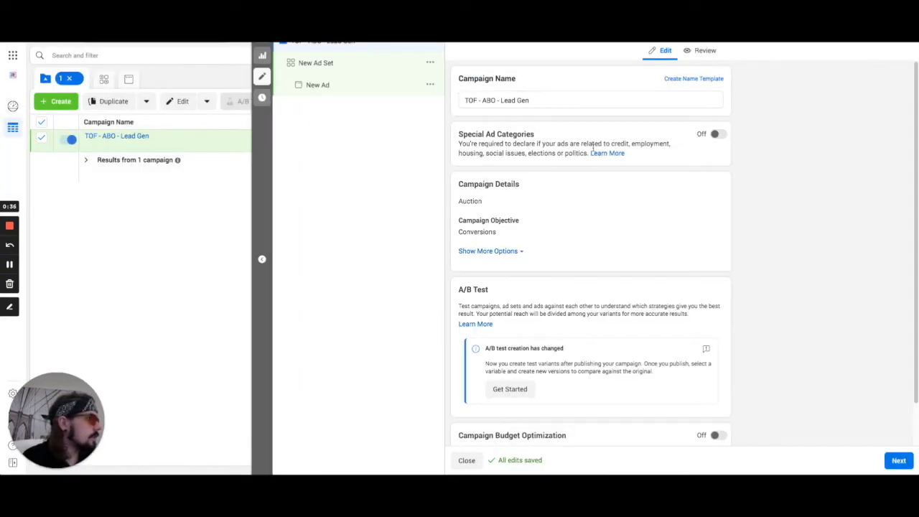
# - Review the campaign settings and move to the new ad set
pyautogui.scroll(-3)
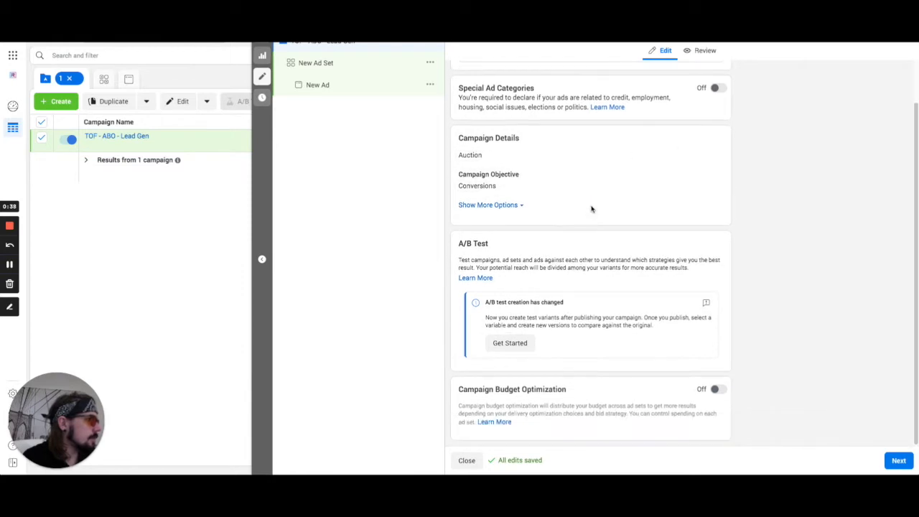
pyautogui.moveTo(704, 397)
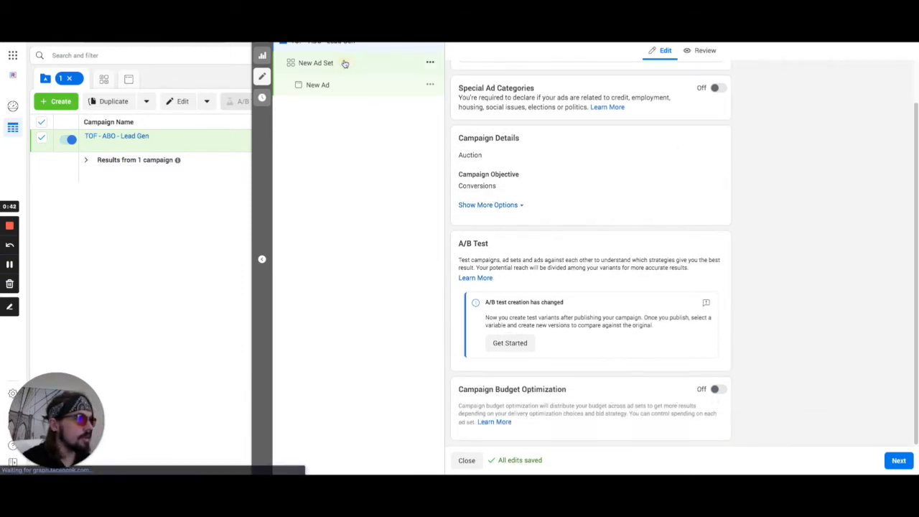
pyautogui.click(313, 63)
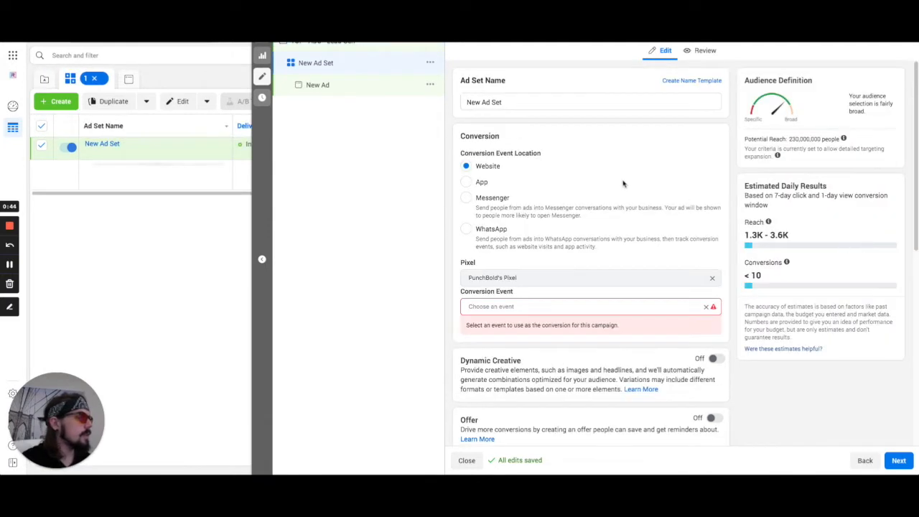
pyautogui.moveTo(624, 302)
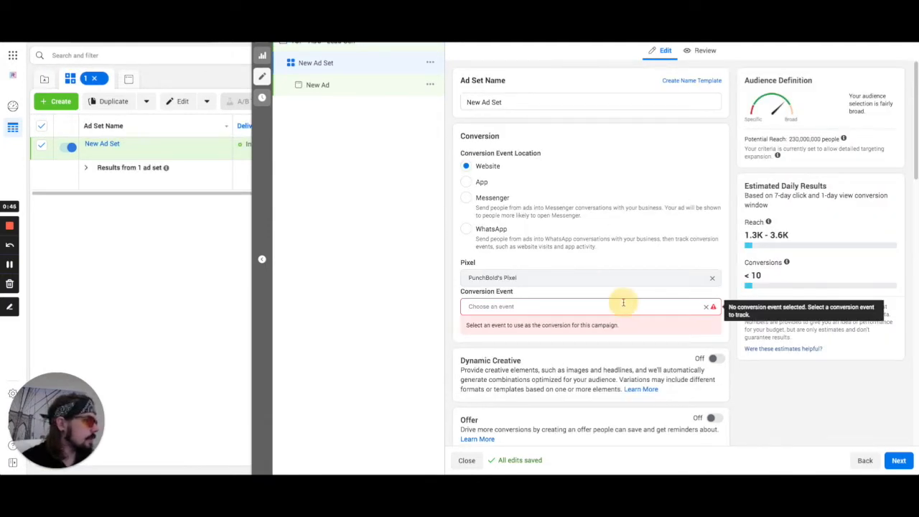
# - Make Lead the conversion event and set a $10 daily budget
pyautogui.click(575, 307)
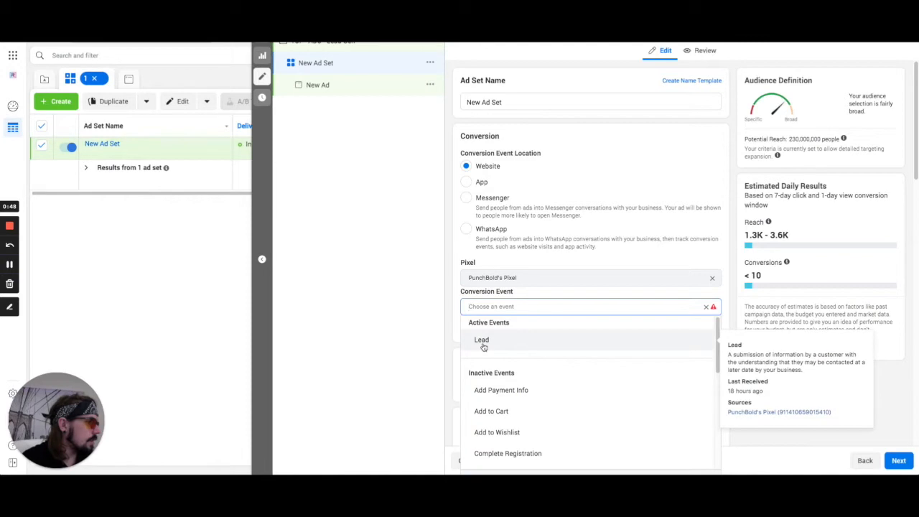
pyautogui.click(482, 339)
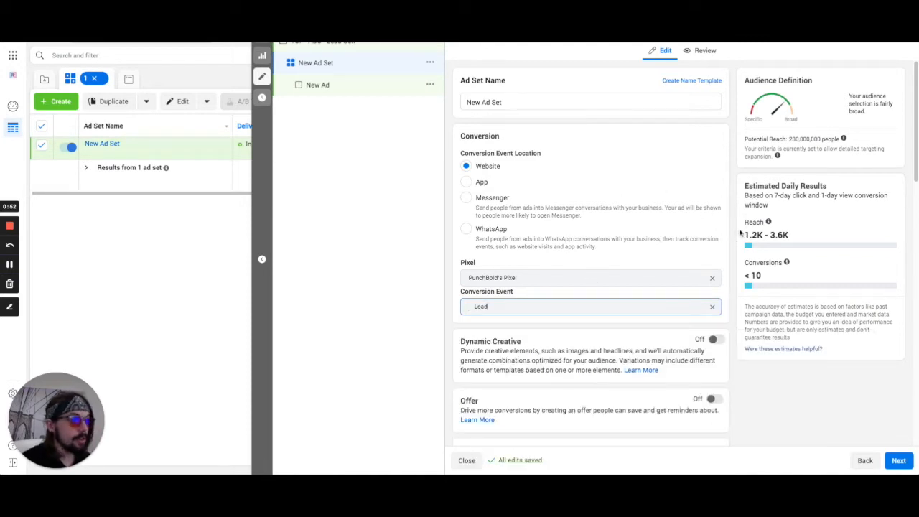
pyautogui.scroll(-3)
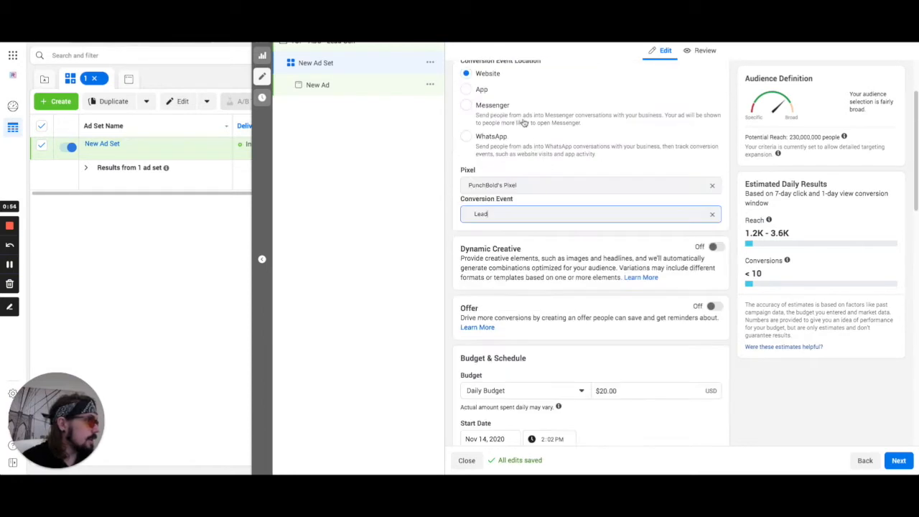
pyautogui.scroll(-3)
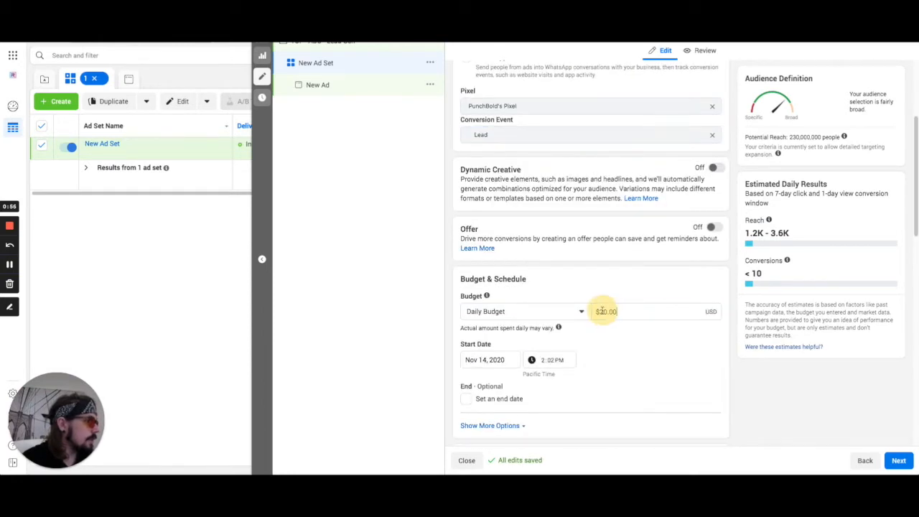
pyautogui.write('$10')
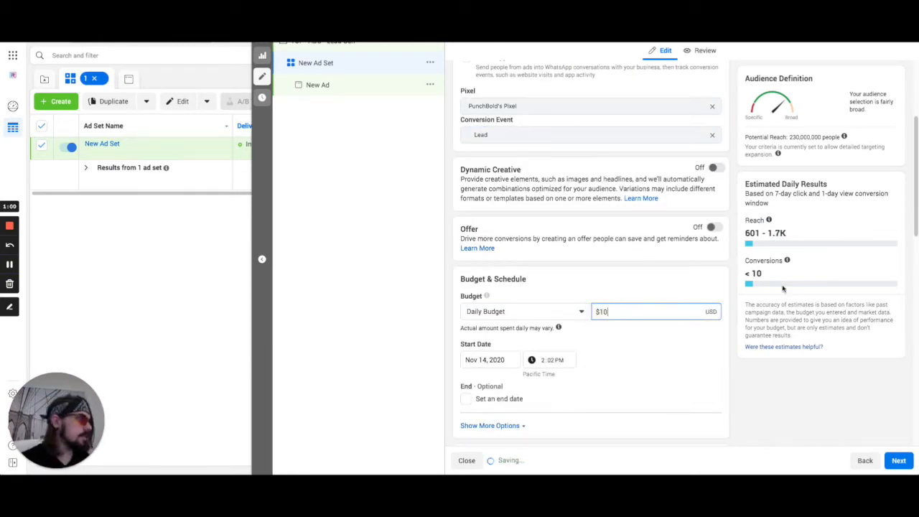
pyautogui.scroll(-3)
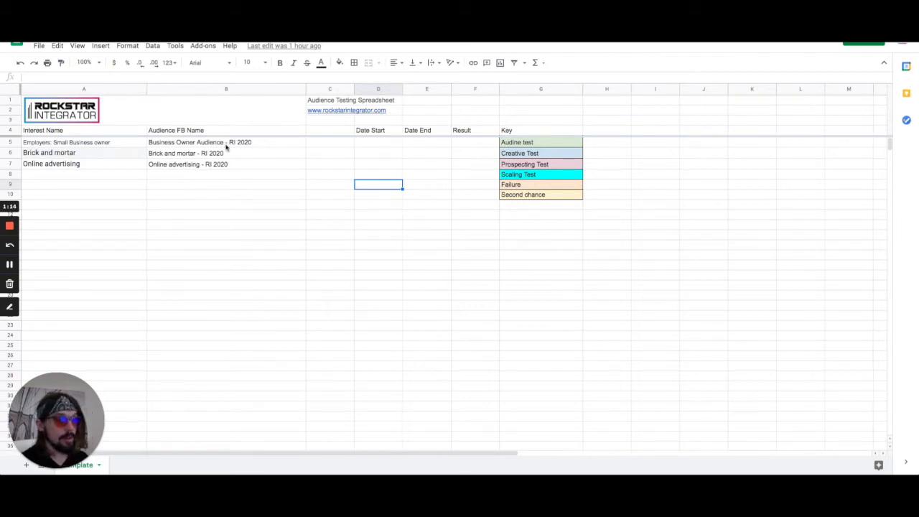
pyautogui.moveTo(215, 215)
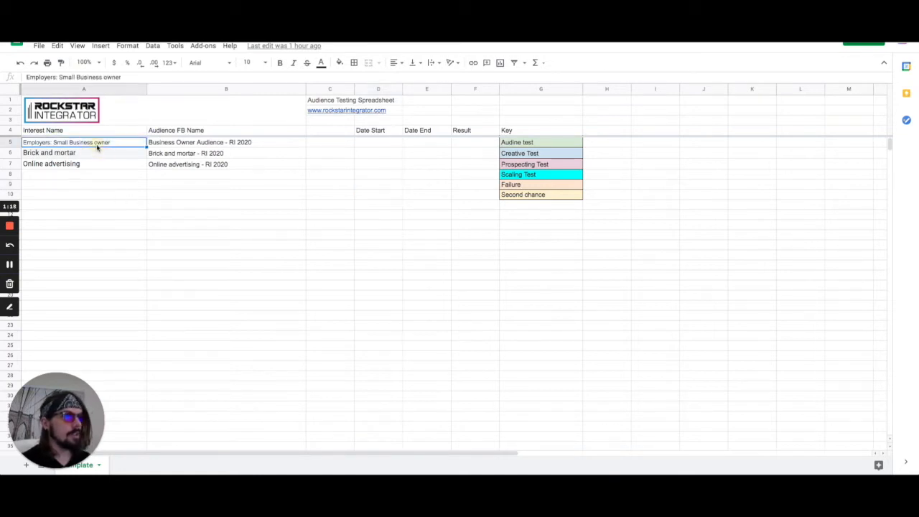
# - Fill in saved audience names such as 'Business Owner Audience - RI 2020' in the tracker
pyautogui.click(198, 142)
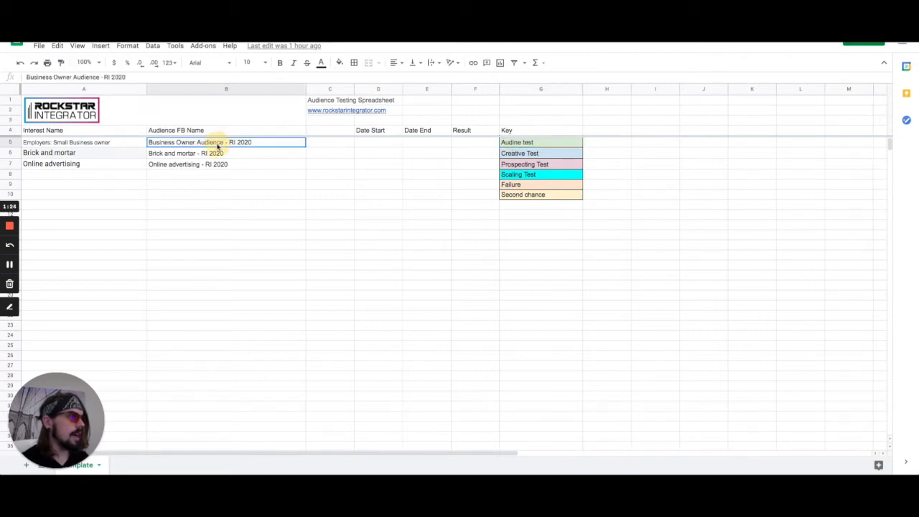
pyautogui.click(336, 63)
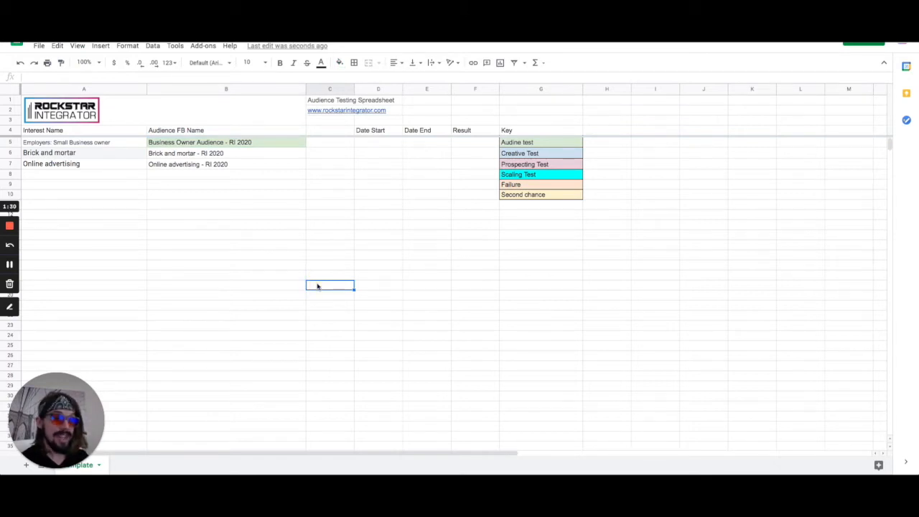
pyautogui.moveTo(231, 385)
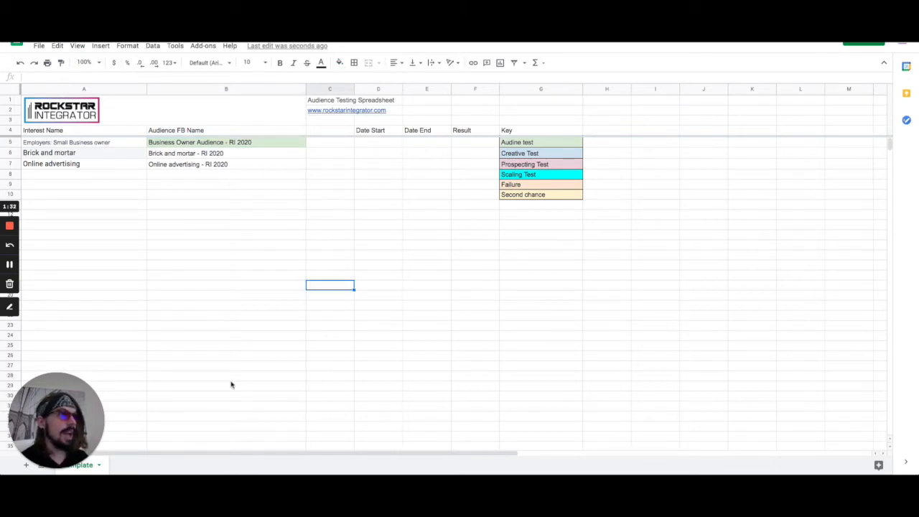
pyautogui.moveTo(226, 339)
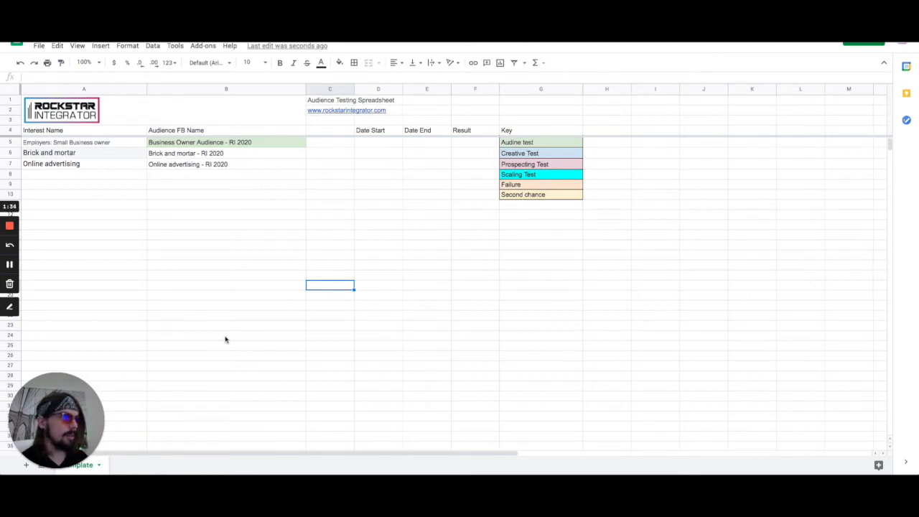
pyautogui.moveTo(228, 330)
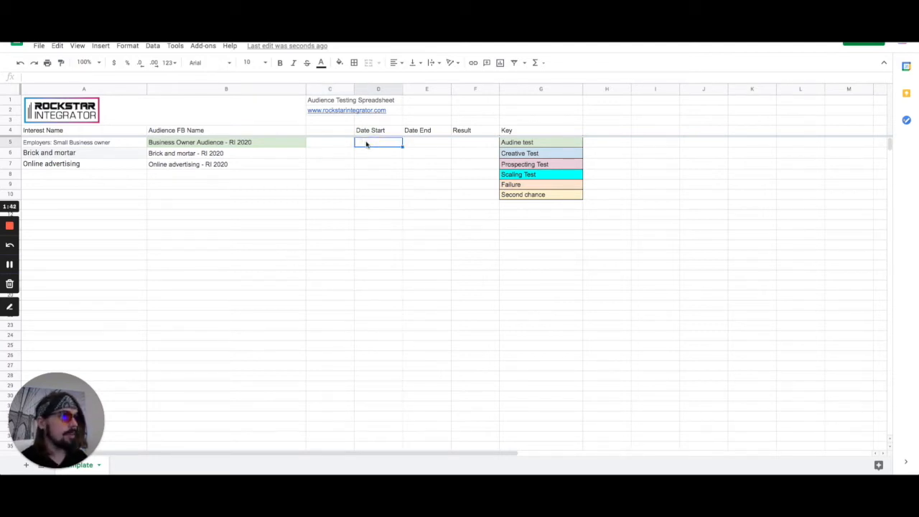
# - Review the sheet's key entries (Scaling, Failure, Creative, Prospecting tests), then return to Ads Manager
pyautogui.click(427, 142)
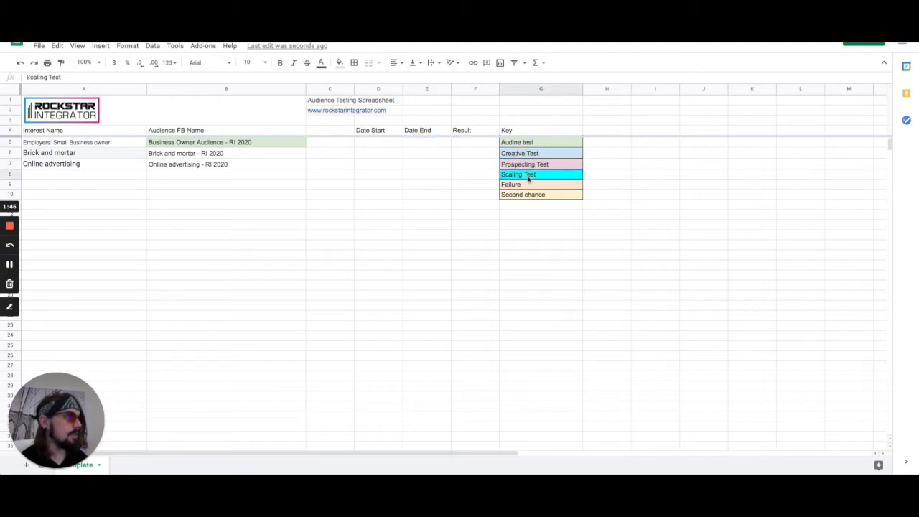
pyautogui.click(530, 184)
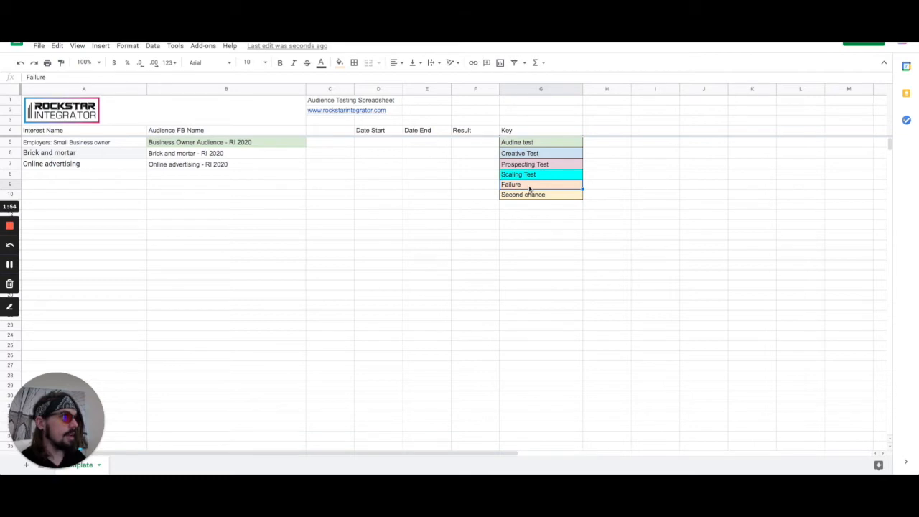
pyautogui.click(540, 152)
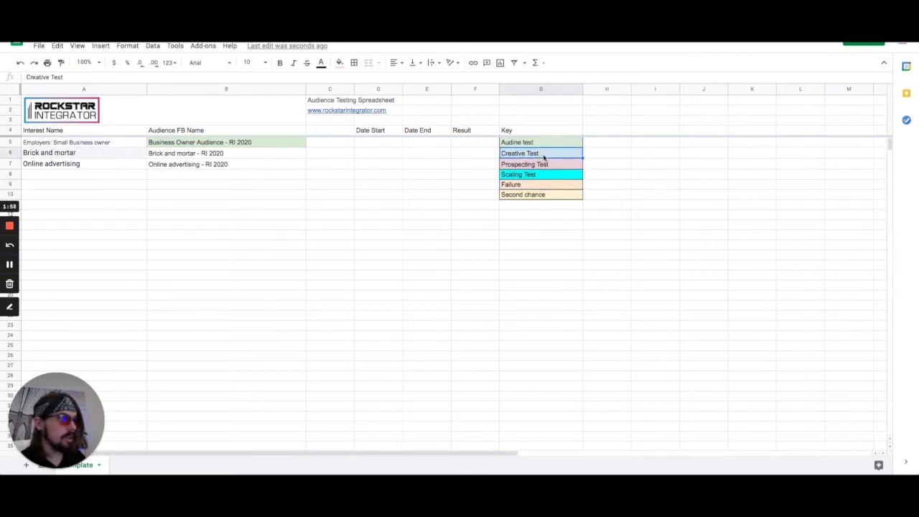
pyautogui.click(540, 164)
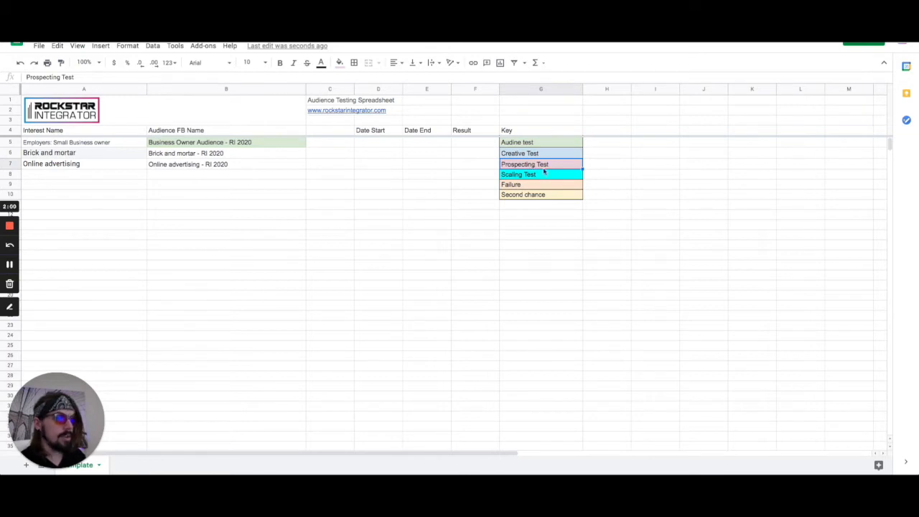
pyautogui.click(540, 175)
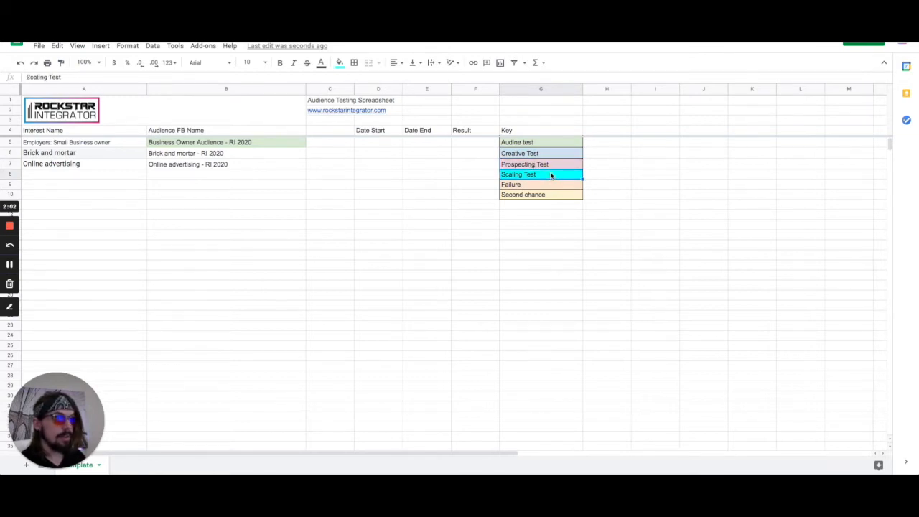
pyautogui.moveTo(336, 281)
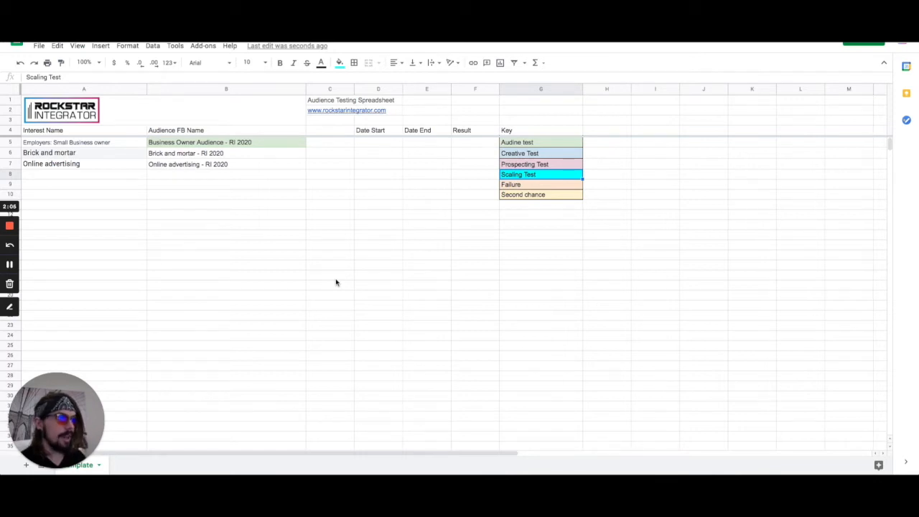
pyautogui.moveTo(342, 227)
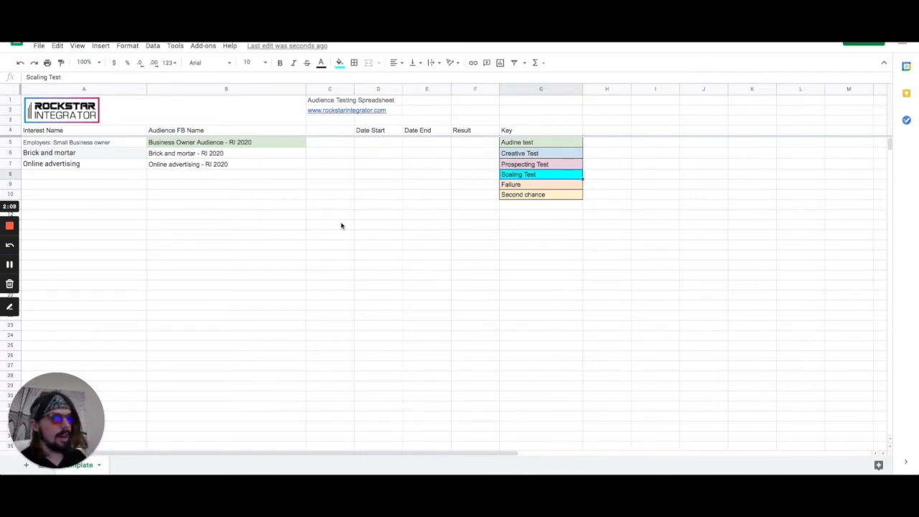
pyautogui.click(83, 142)
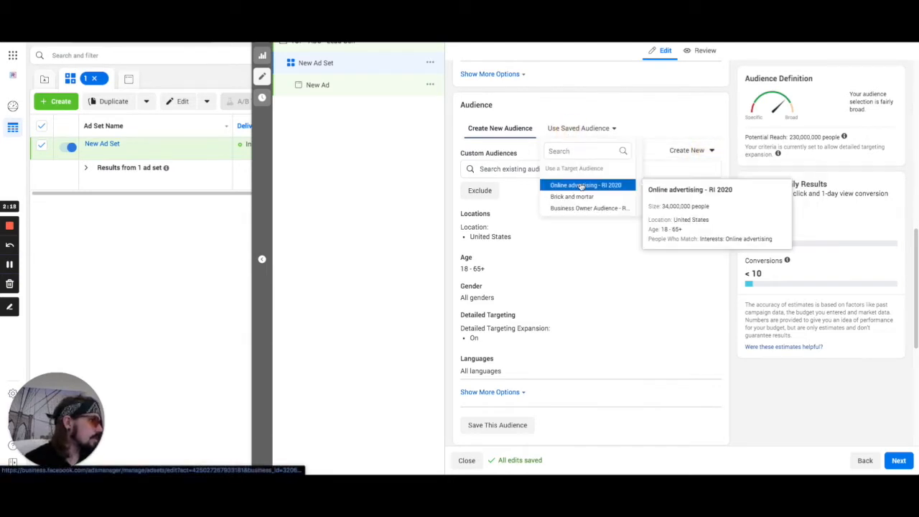
# - Target the ad set at 'Online advertising - RI 2020' and name it after that audience
pyautogui.click(579, 184)
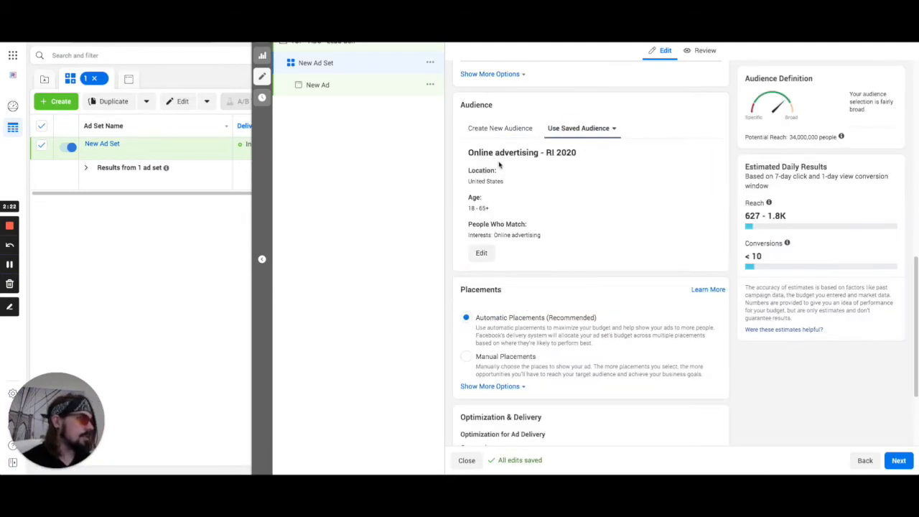
pyautogui.moveTo(551, 239)
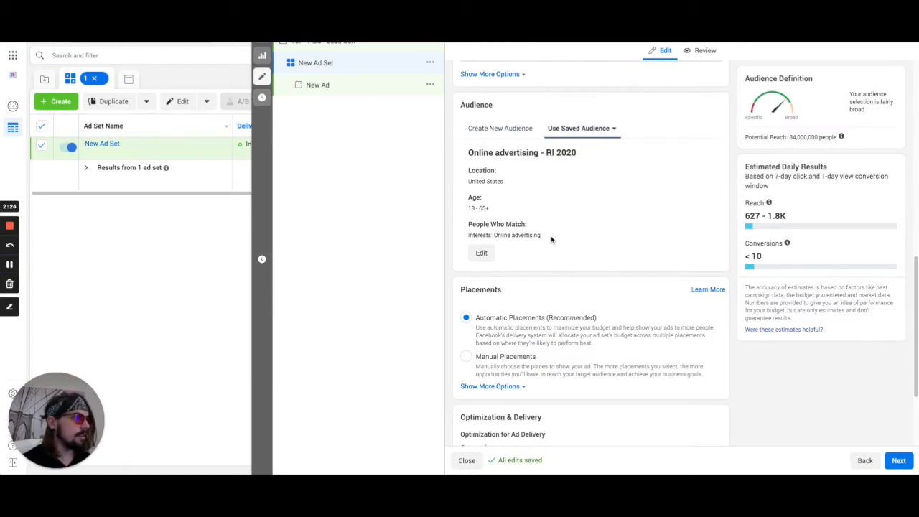
pyautogui.doubleClick(510, 152)
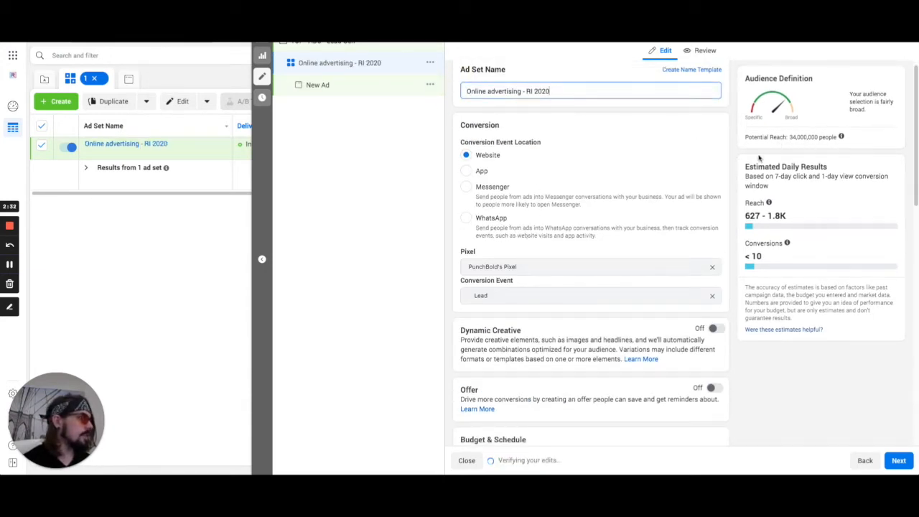
pyautogui.scroll(-3)
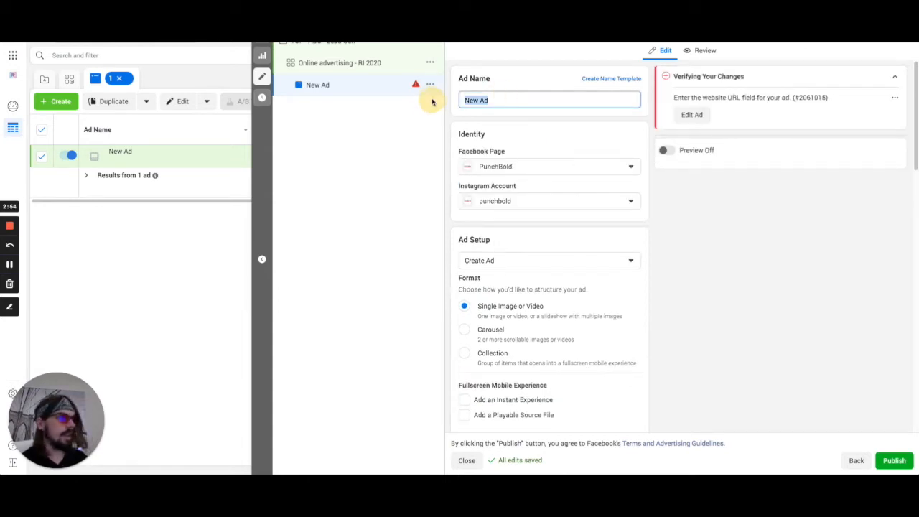
# - Rename the new ad to 'Ad Copy 1 - Image A' and begin adding its image
pyautogui.write('Ad Copy 1 - Imag')
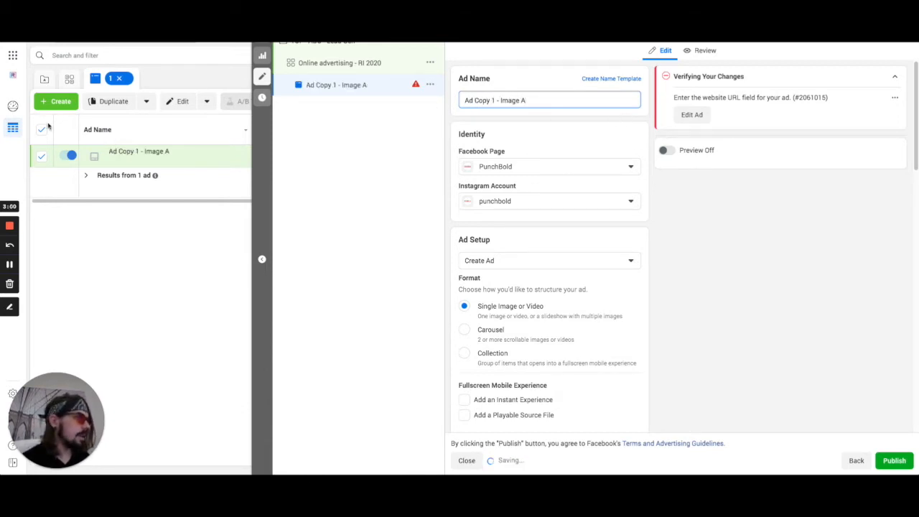
pyautogui.scroll(-3)
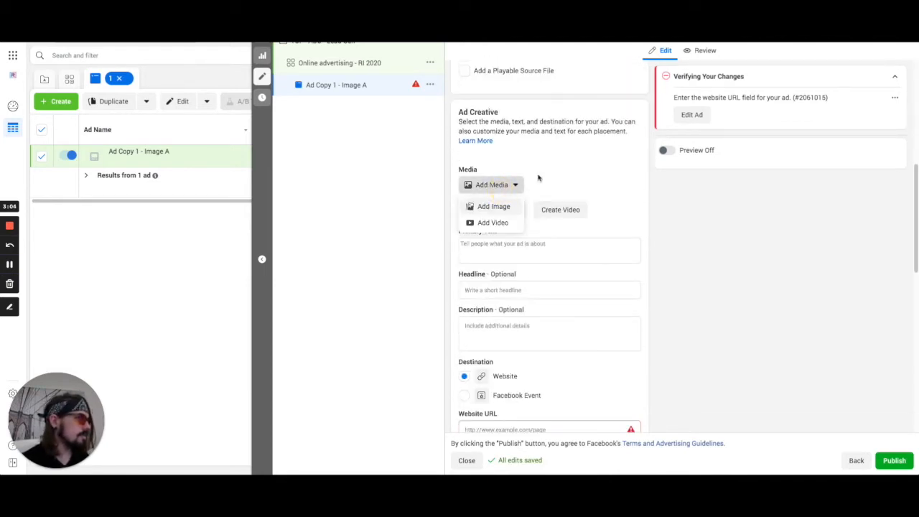
pyautogui.click(492, 207)
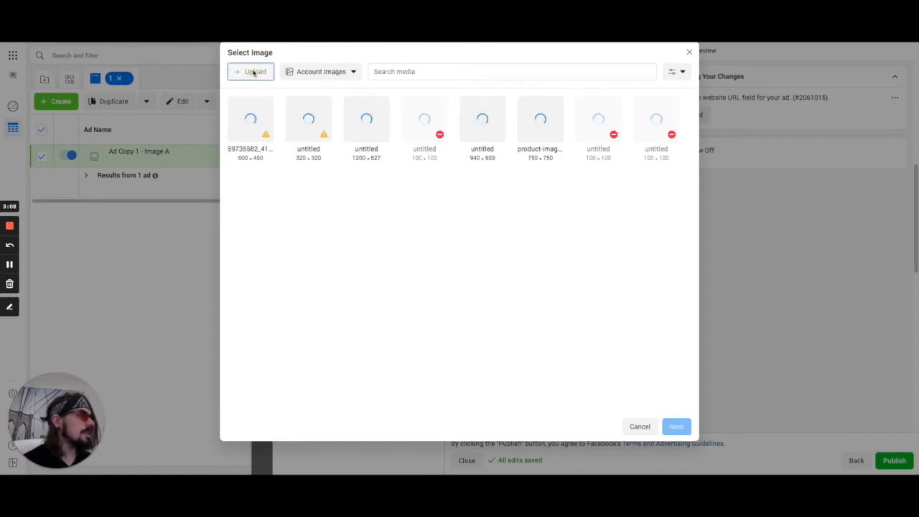
# - Upload the woman-with-laptop photo, crop it Square (1:1) for feeds, and apply it
pyautogui.click(250, 72)
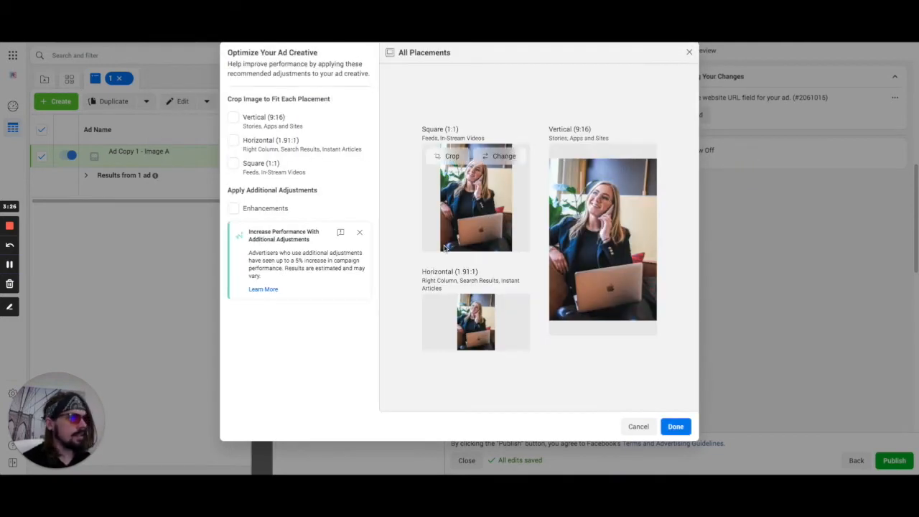
pyautogui.moveTo(430, 184)
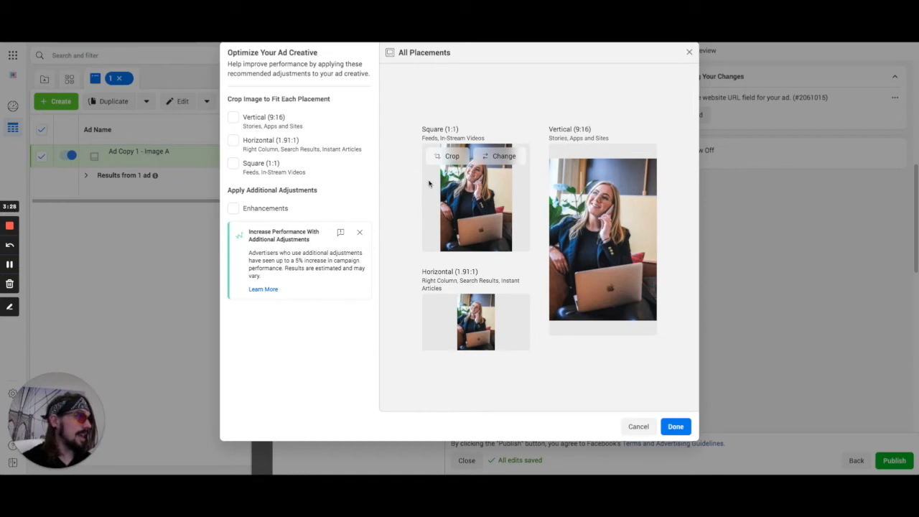
pyautogui.moveTo(385, 150)
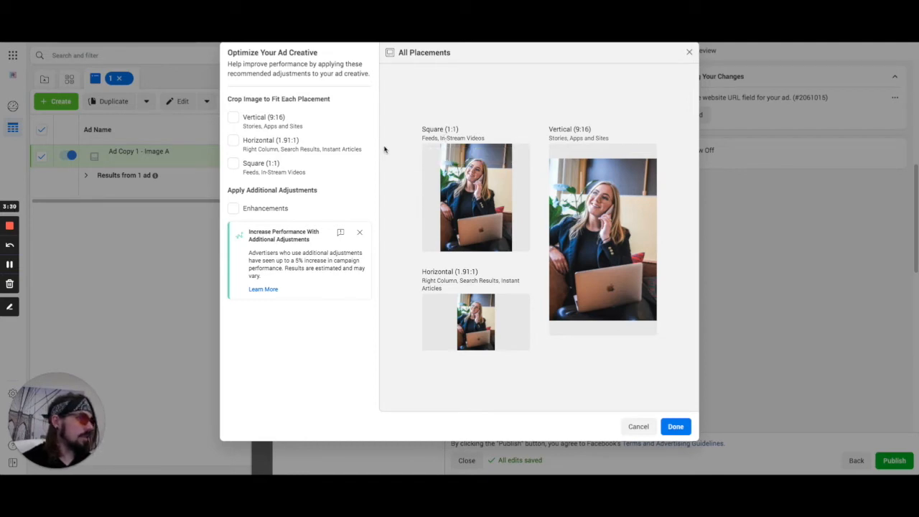
pyautogui.click(232, 164)
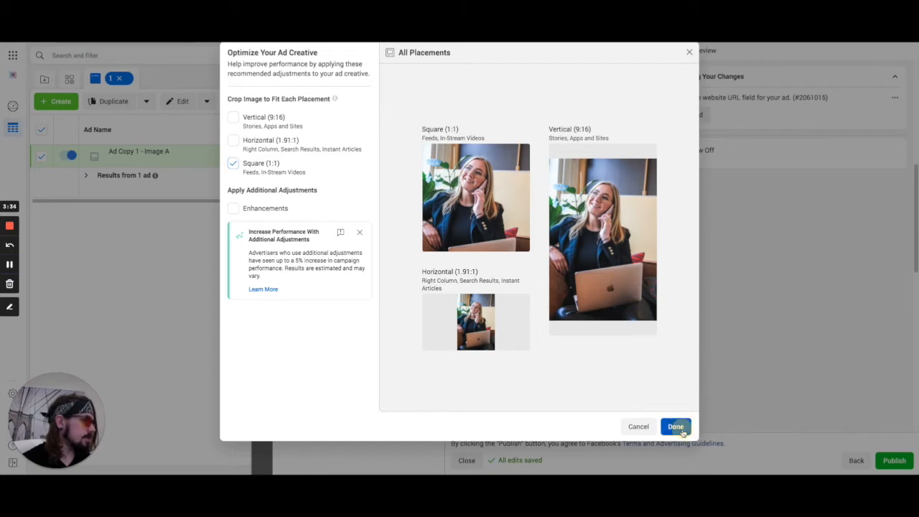
pyautogui.click(676, 427)
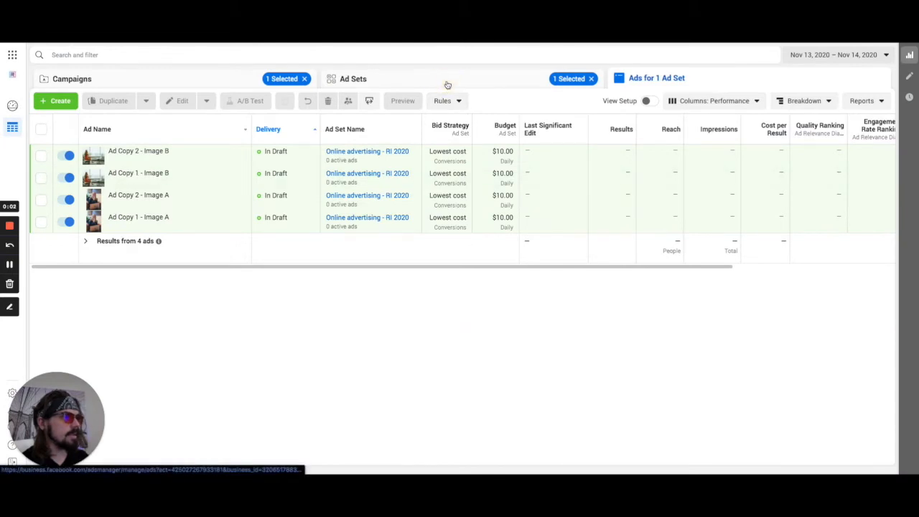
# - Duplicate the ad set into the campaign and target the copy at 'Brick and mortar'
pyautogui.click(350, 77)
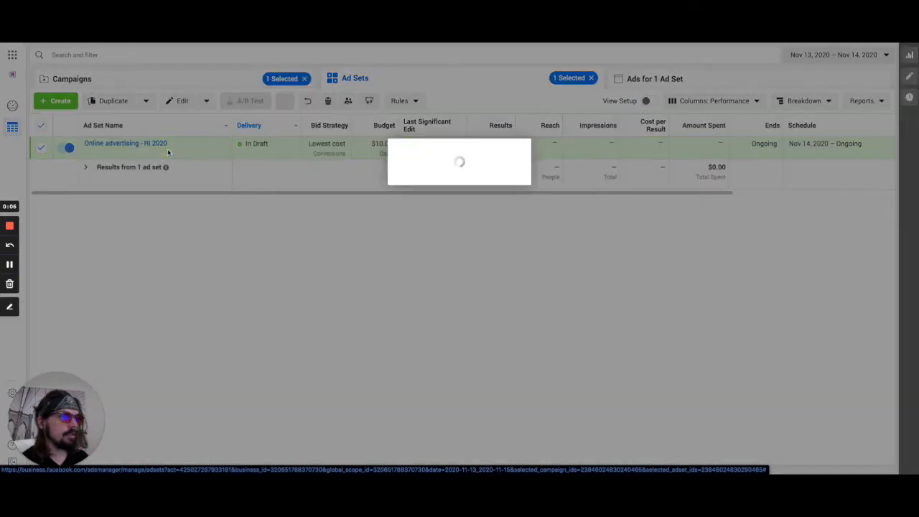
pyautogui.click(113, 100)
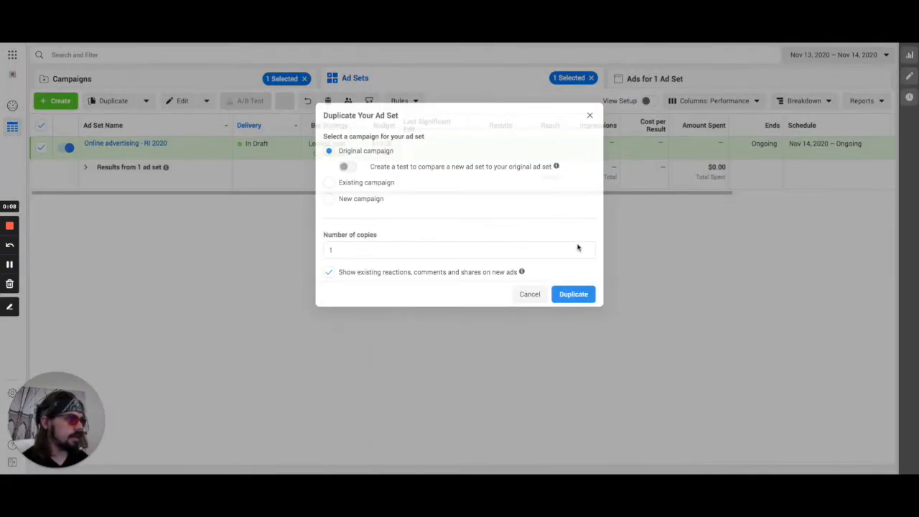
pyautogui.click(573, 293)
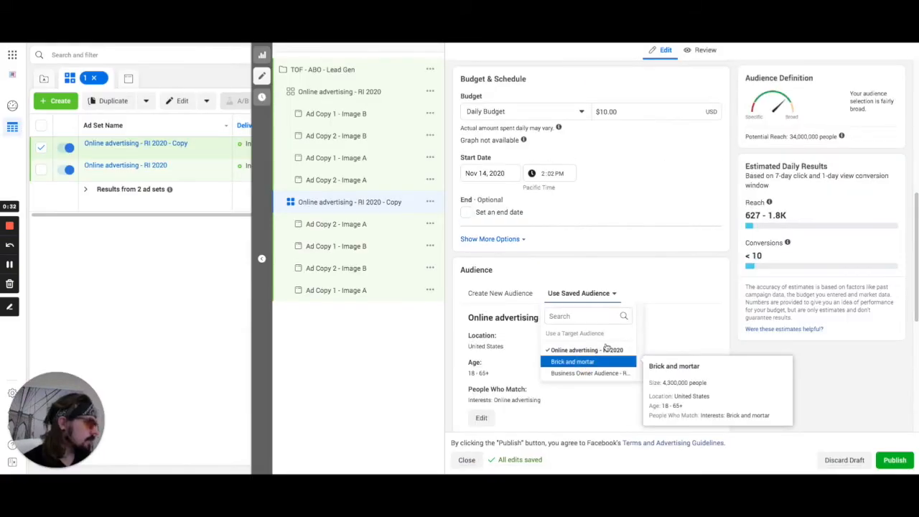
pyautogui.click(571, 362)
pyautogui.write('Brick and mortar')
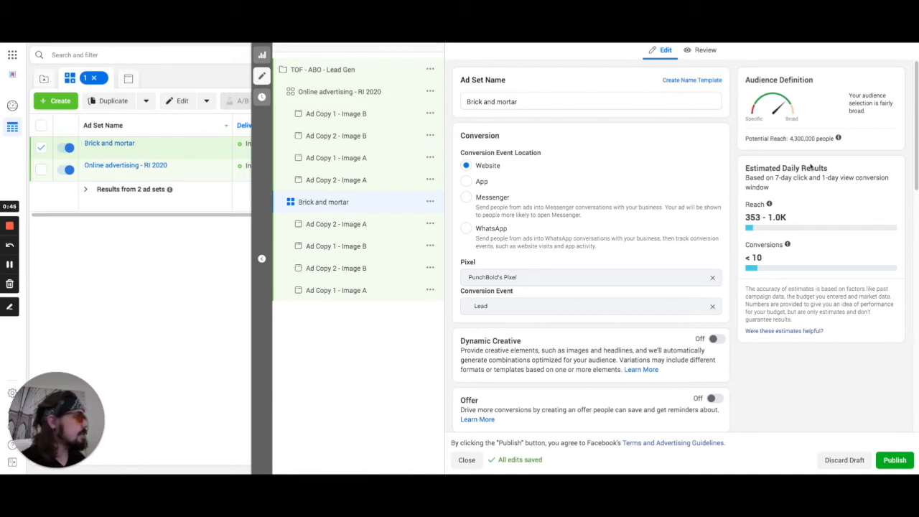
pyautogui.moveTo(655, 176)
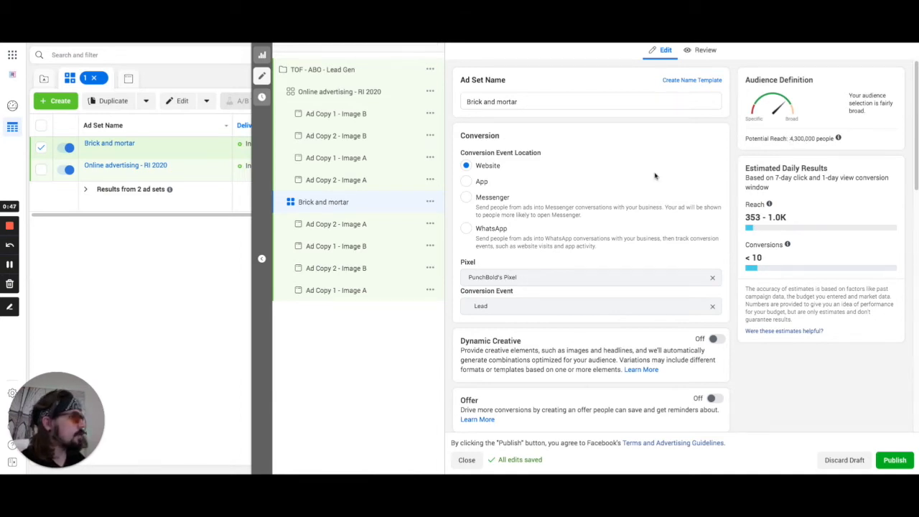
pyautogui.moveTo(360, 94)
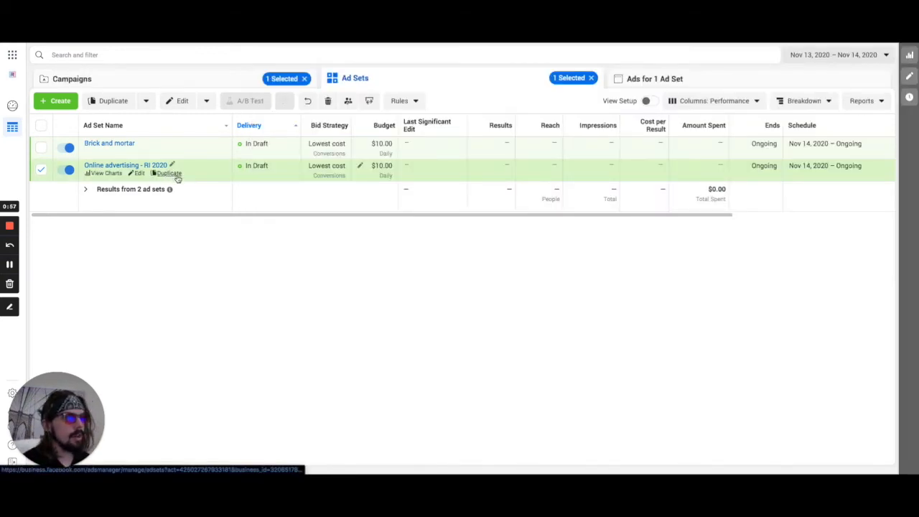
# - Duplicate the ad set again and target the copy at 'Business Owner Audience - RI 2020'
pyautogui.click(168, 174)
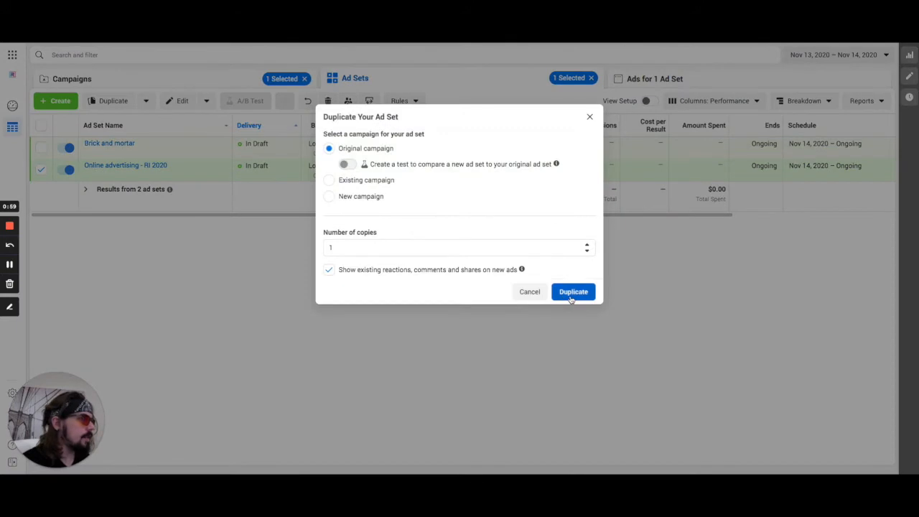
pyautogui.click(573, 292)
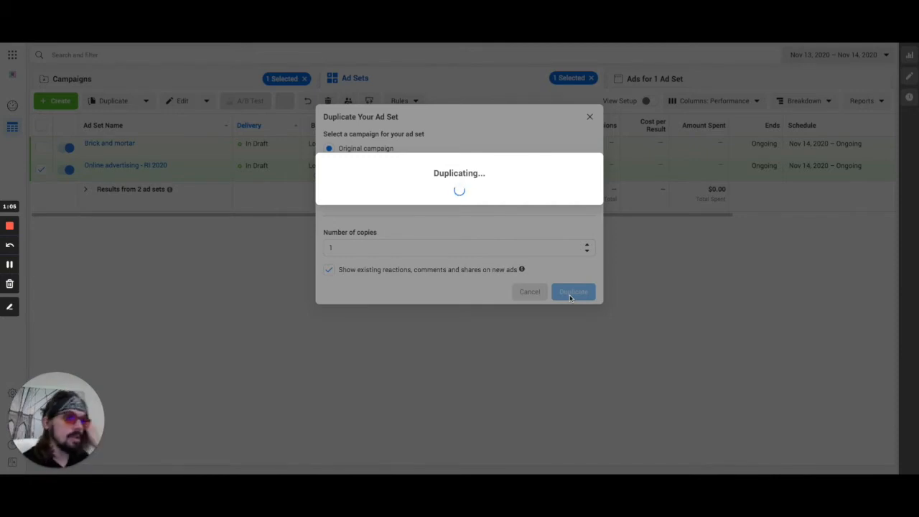
pyautogui.click(573, 292)
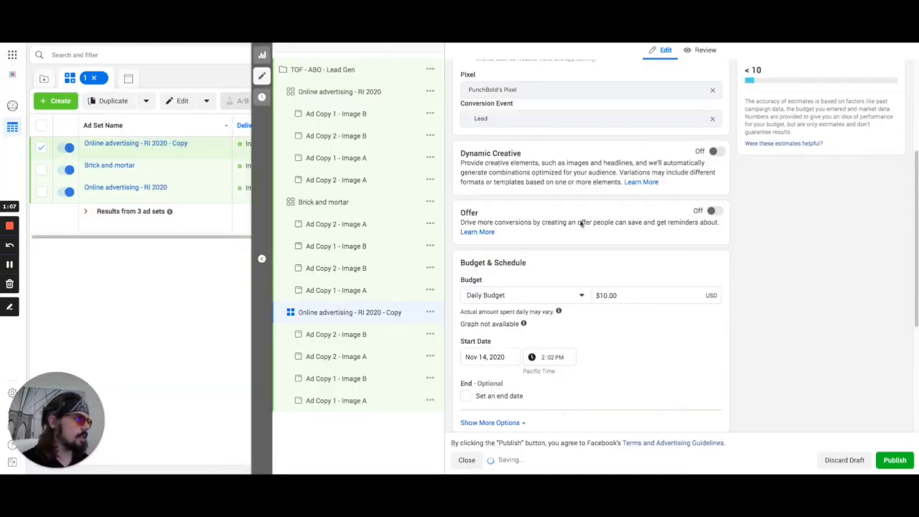
pyautogui.scroll(-3)
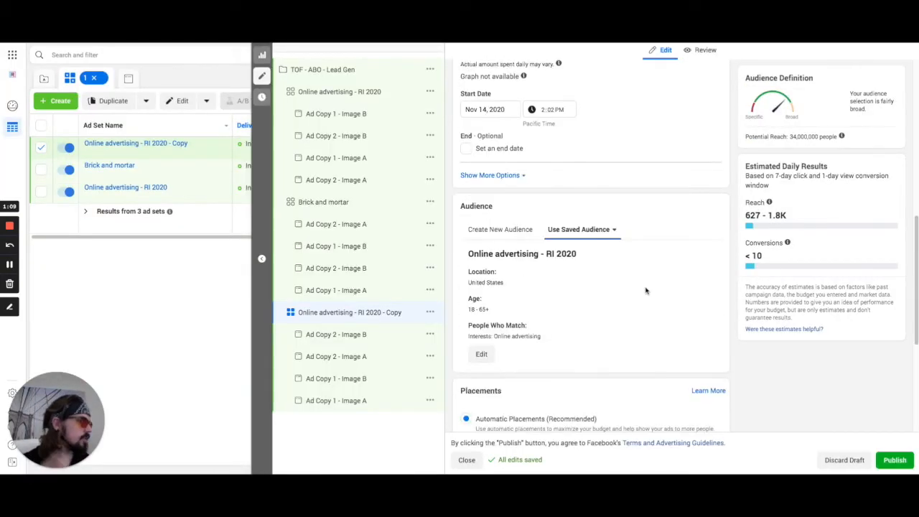
pyautogui.click(582, 140)
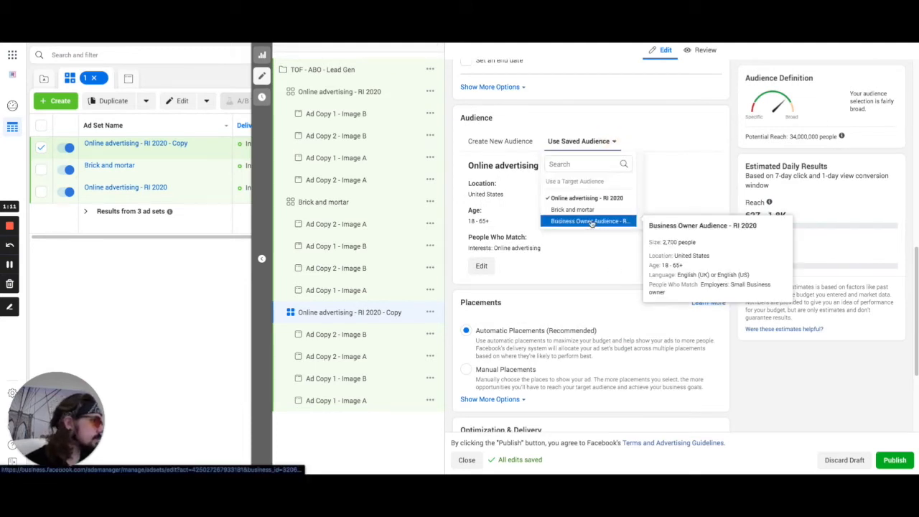
pyautogui.click(588, 222)
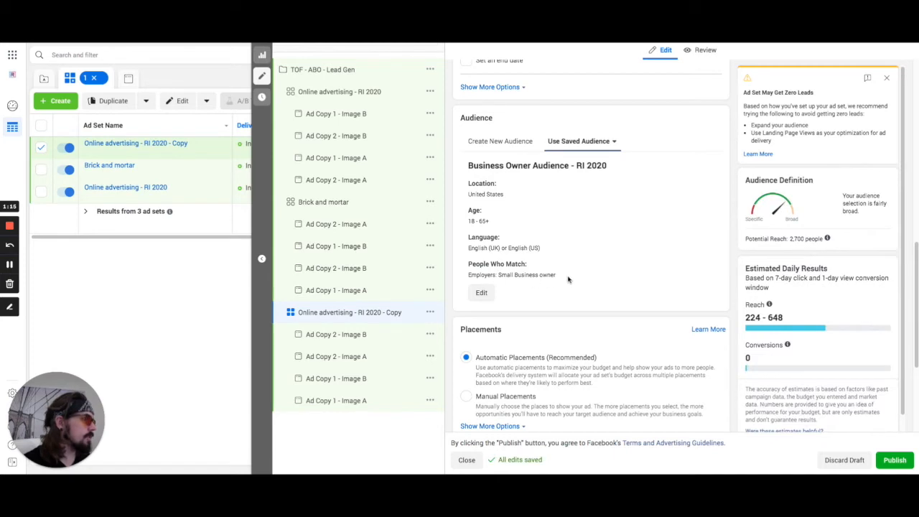
pyautogui.moveTo(563, 273)
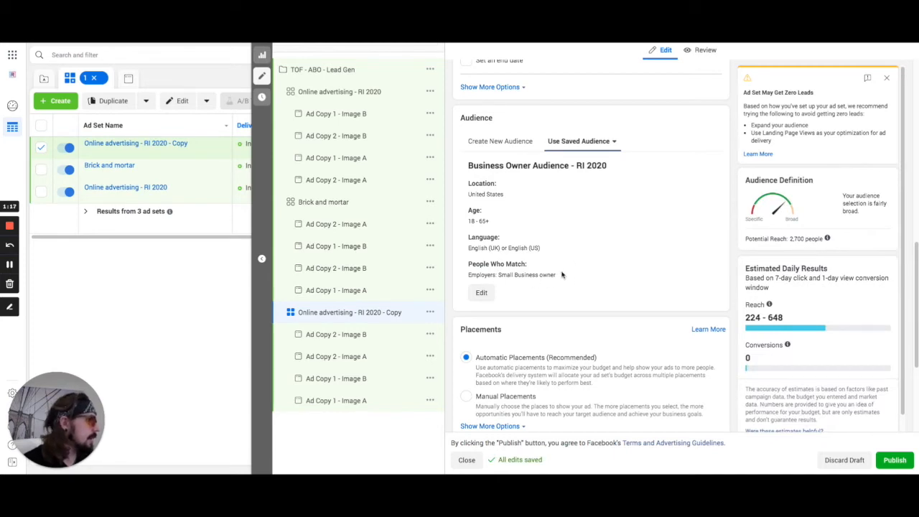
pyautogui.moveTo(831, 224)
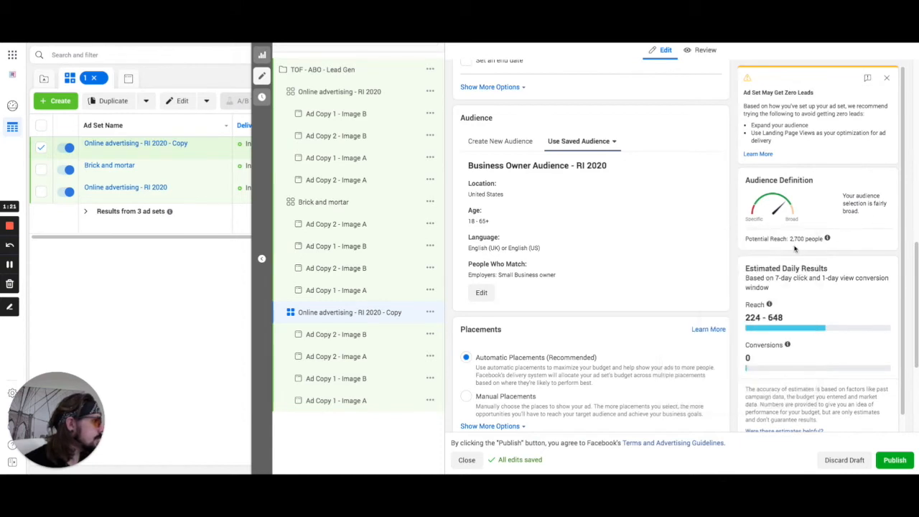
pyautogui.moveTo(184, 187)
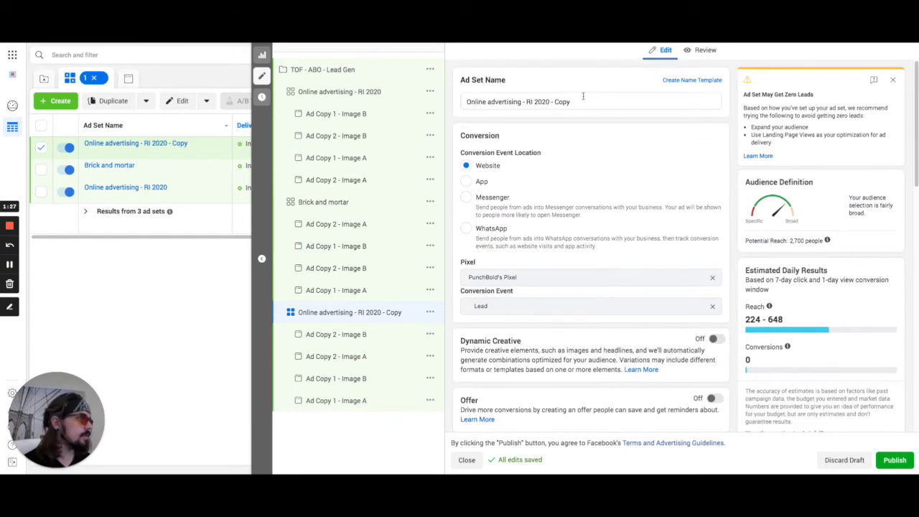
# - Name the ad set 'Business Owner Audience - RI 2020' and review its budget and audience settings
pyautogui.write('Business Owner Audience - RI 2020')
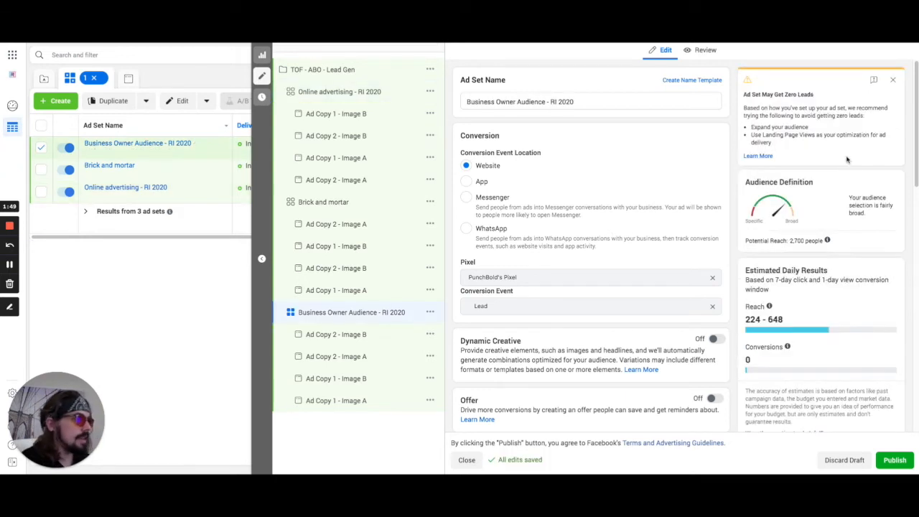
pyautogui.moveTo(805, 247)
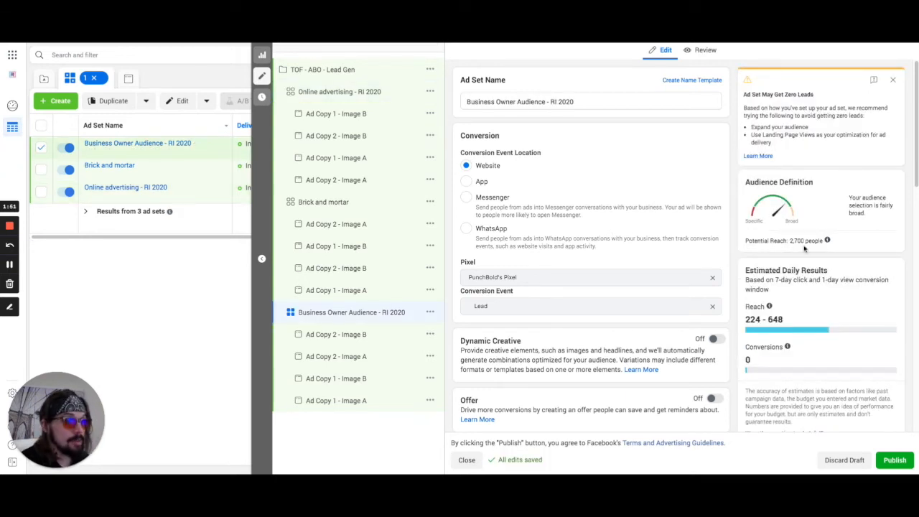
pyautogui.moveTo(534, 98)
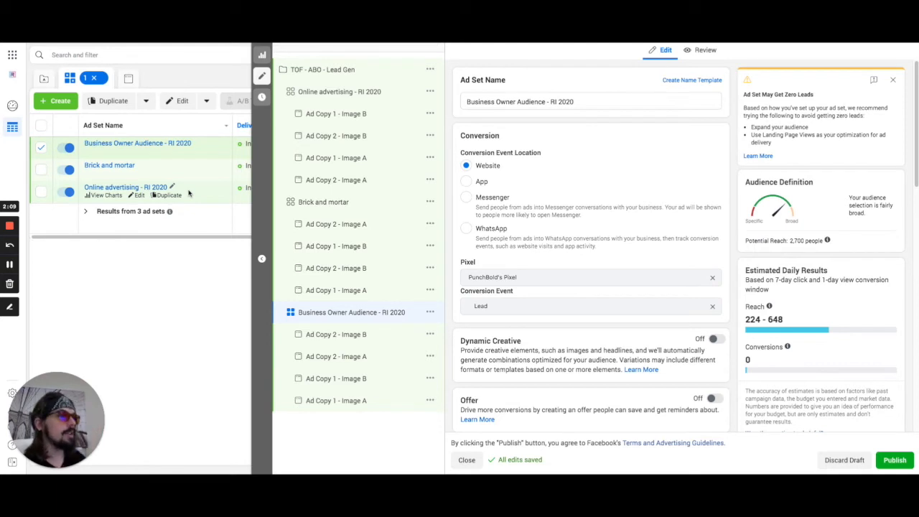
pyautogui.moveTo(112, 186)
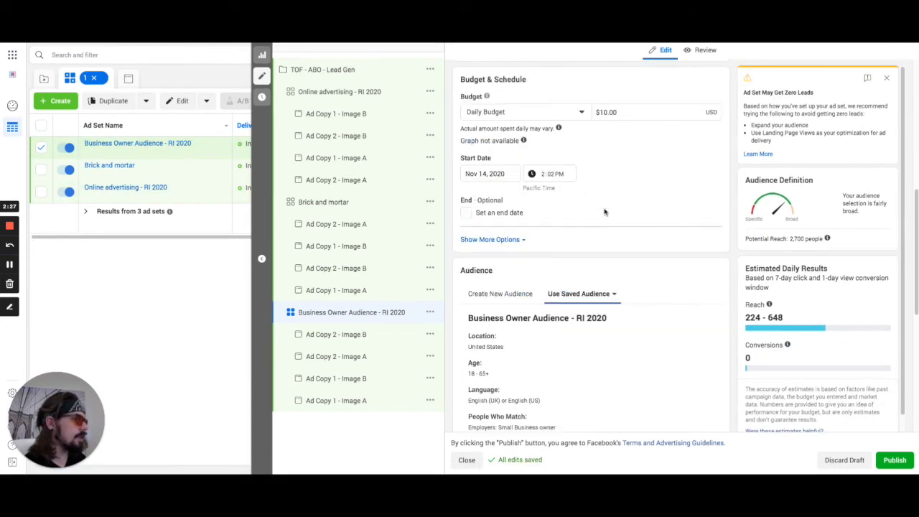
pyautogui.scroll(-3)
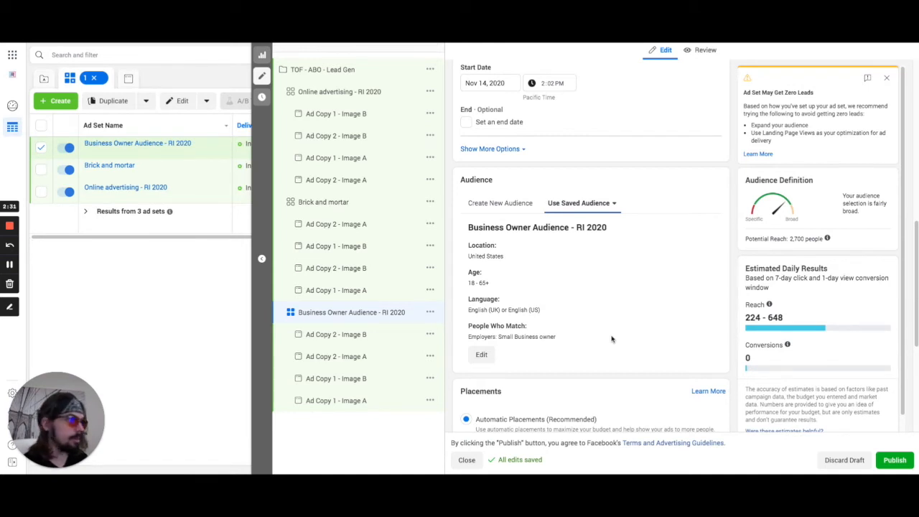
pyautogui.moveTo(807, 197)
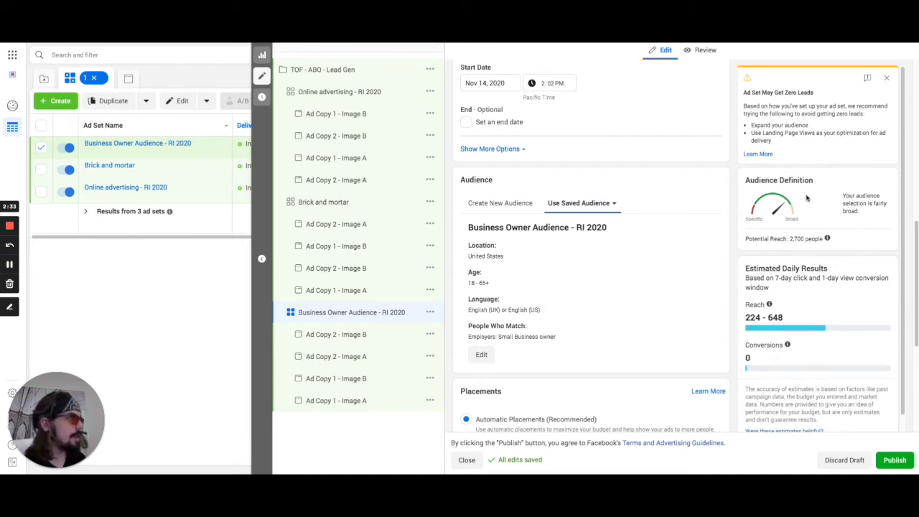
pyautogui.moveTo(629, 290)
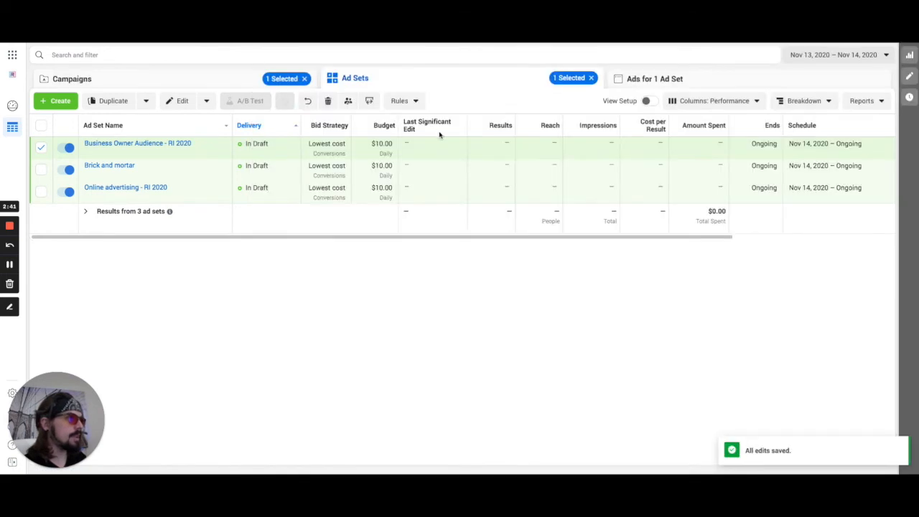
pyautogui.moveTo(127, 187)
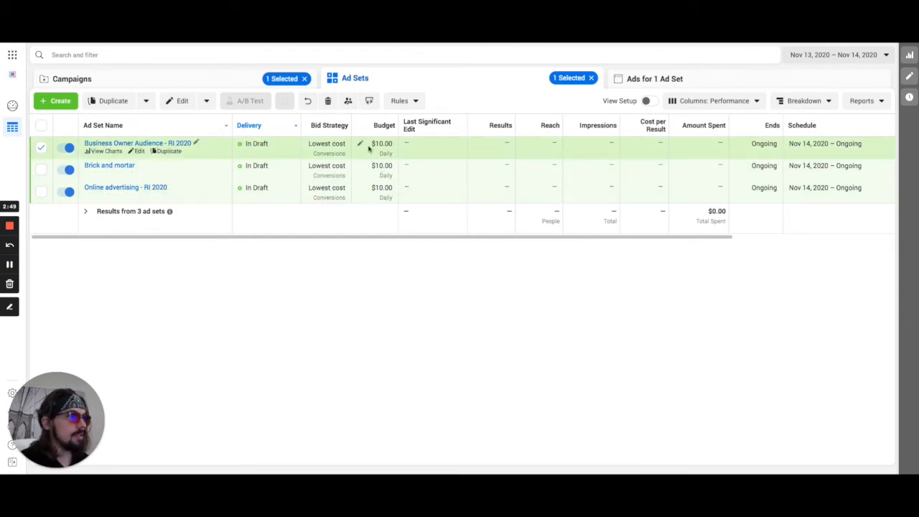
pyautogui.moveTo(231, 260)
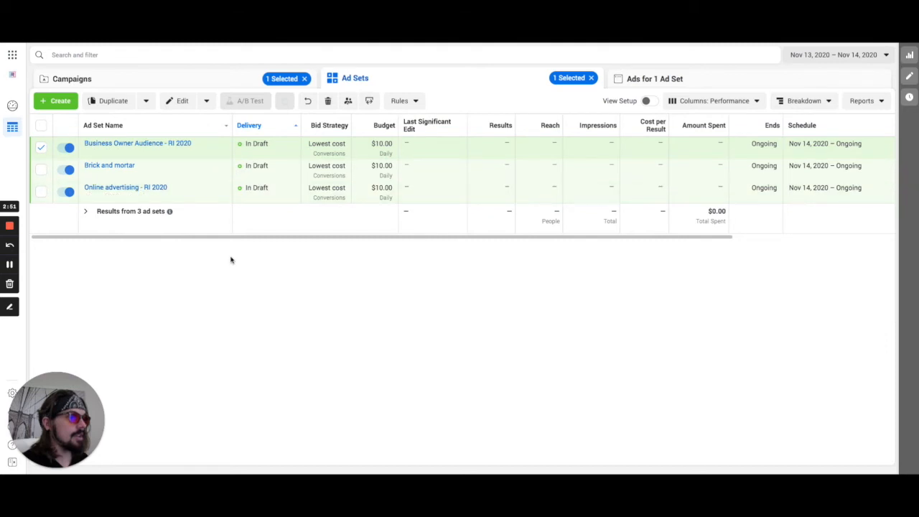
pyautogui.moveTo(144, 188)
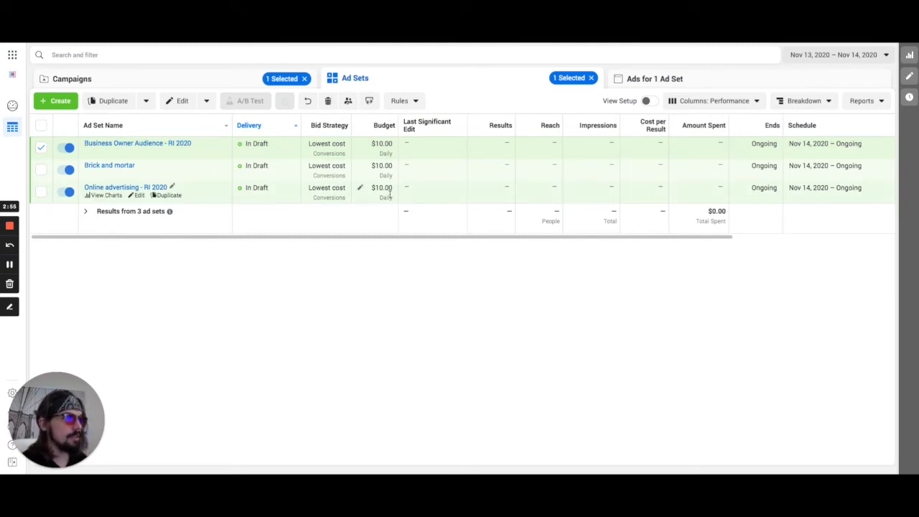
pyautogui.moveTo(208, 169)
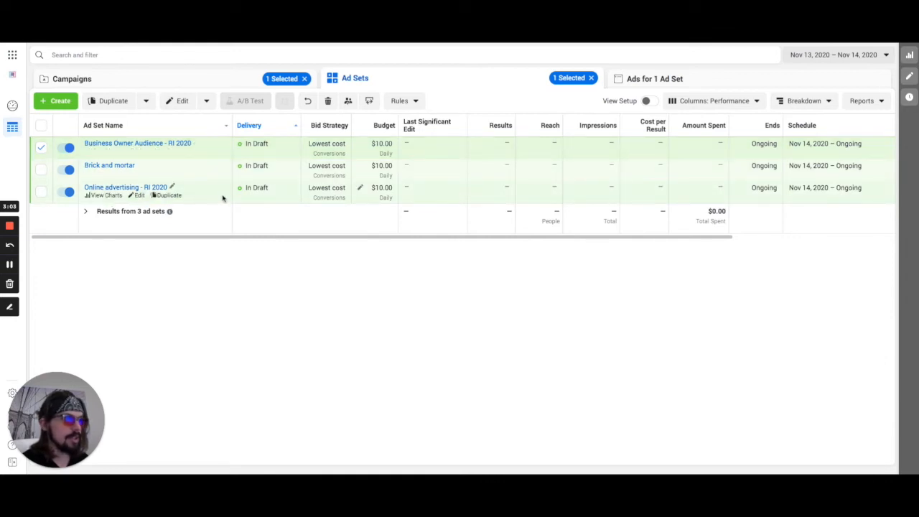
pyautogui.moveTo(218, 195)
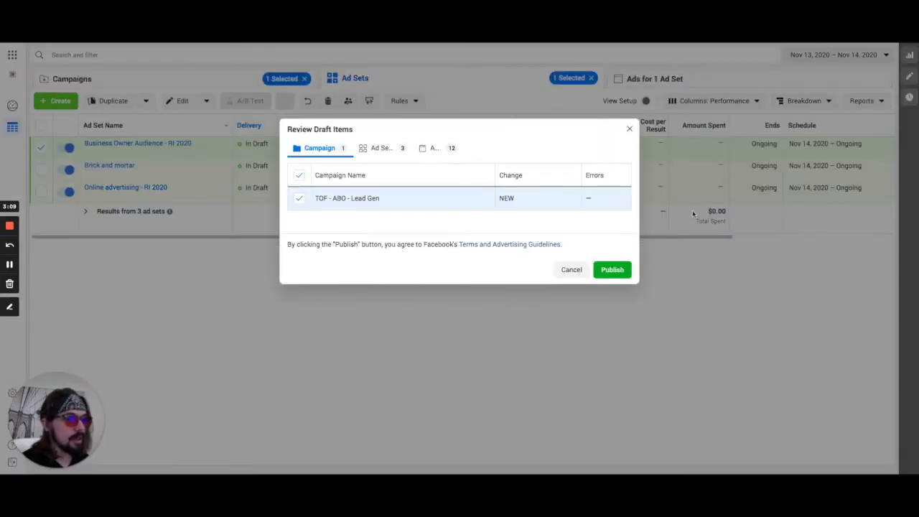
# - Publish all 16 draft items of the TOF - ABO - Lead Gen campaign
pyautogui.click(612, 270)
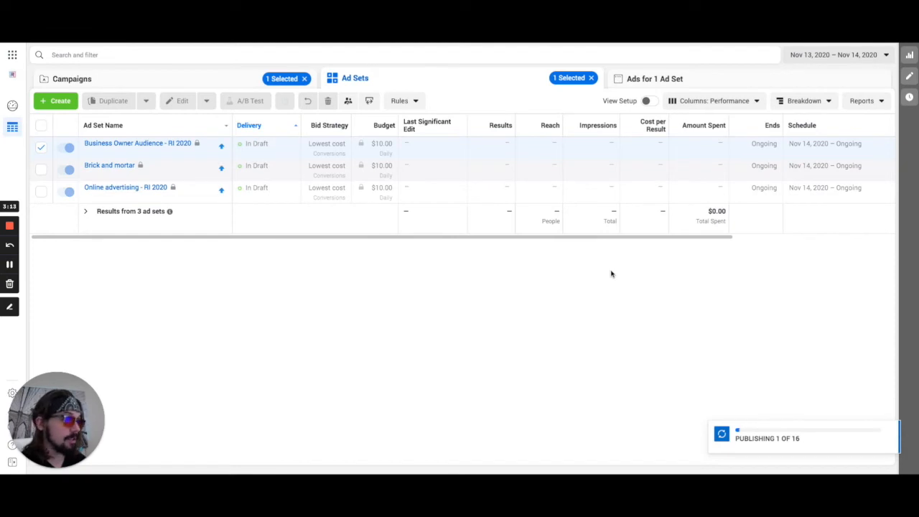
pyautogui.moveTo(780, 346)
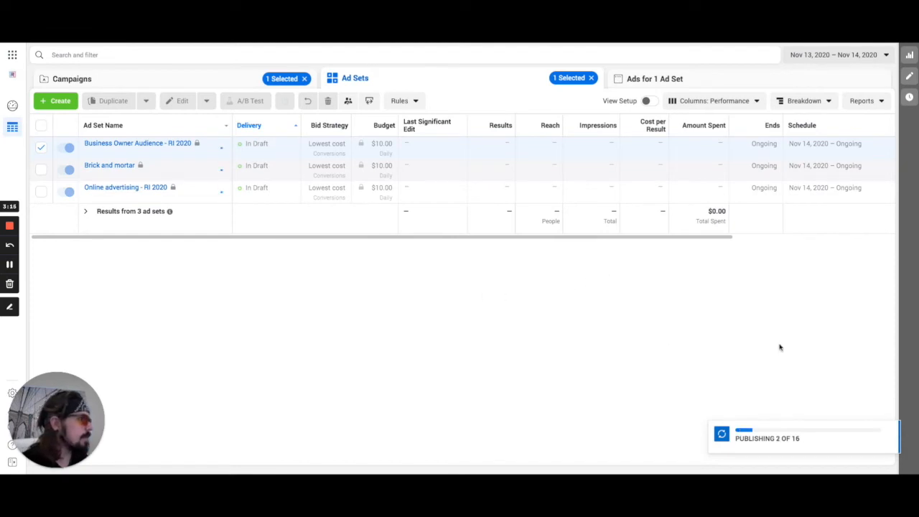
pyautogui.moveTo(555, 322)
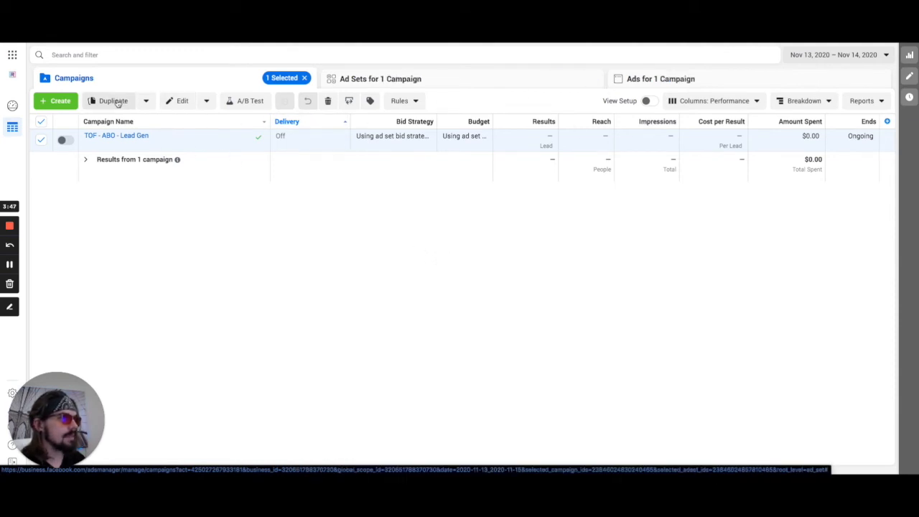
# - Duplicate the ABO campaign and rename the copy to 'TOF - CBO - Lead Gen - Copy'
pyautogui.click(112, 101)
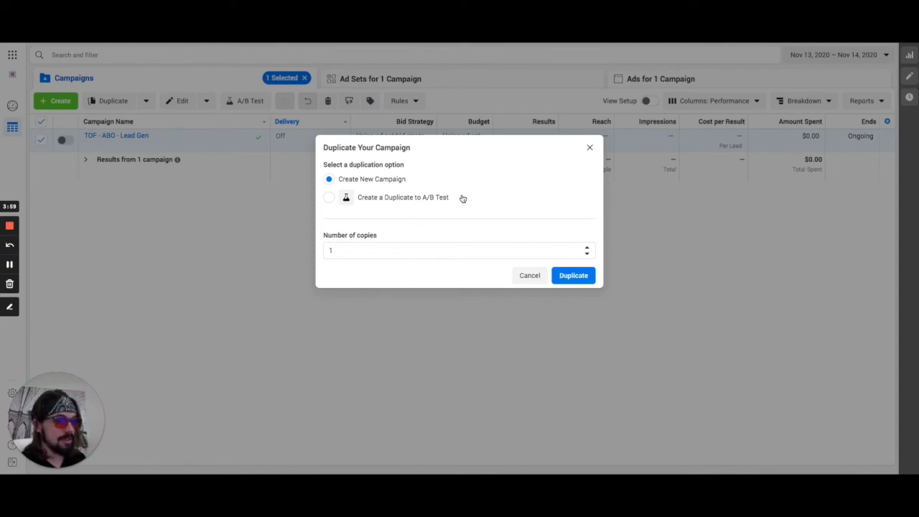
pyautogui.click(574, 276)
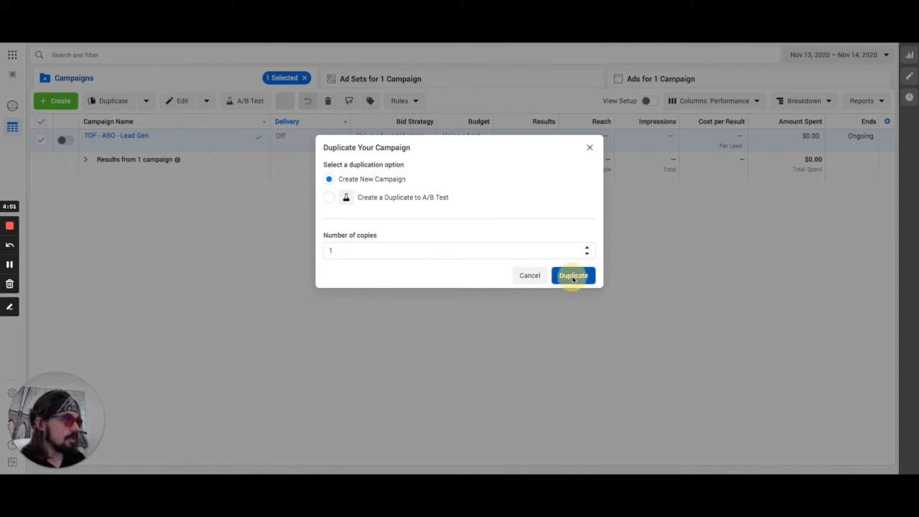
pyautogui.click(573, 276)
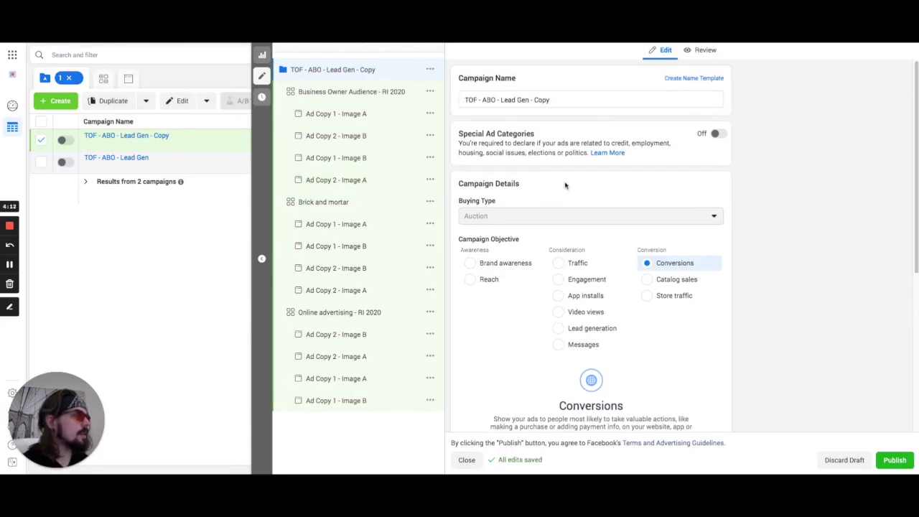
pyautogui.doubleClick(491, 101)
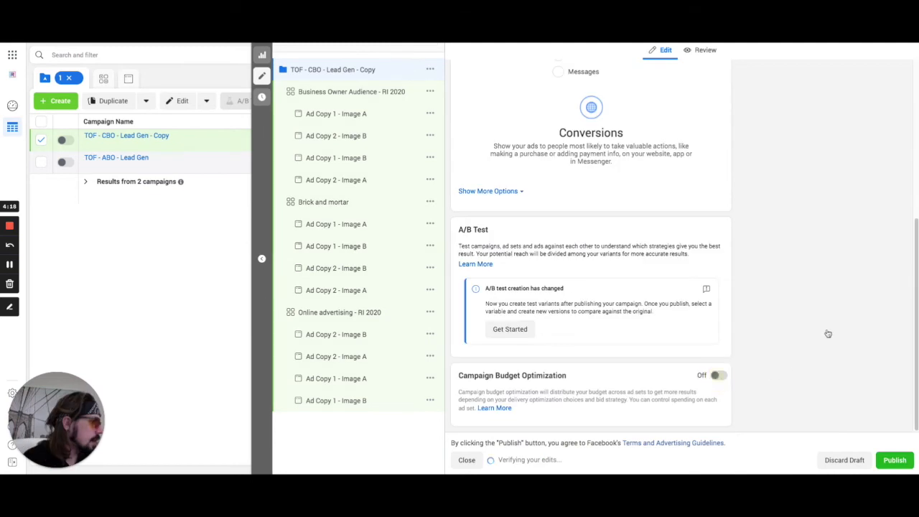
# - Enable campaign budget optimization with a $30.00 daily budget and close the editor
pyautogui.click(718, 376)
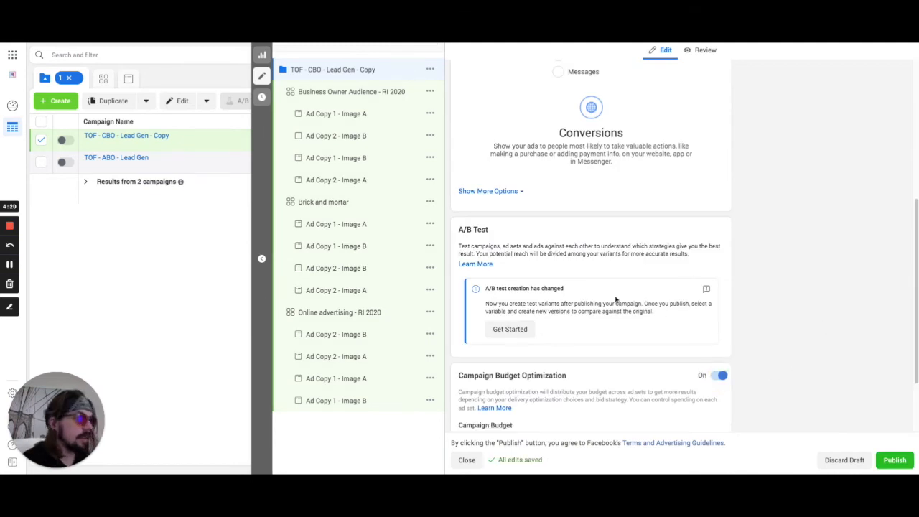
pyautogui.scroll(-3)
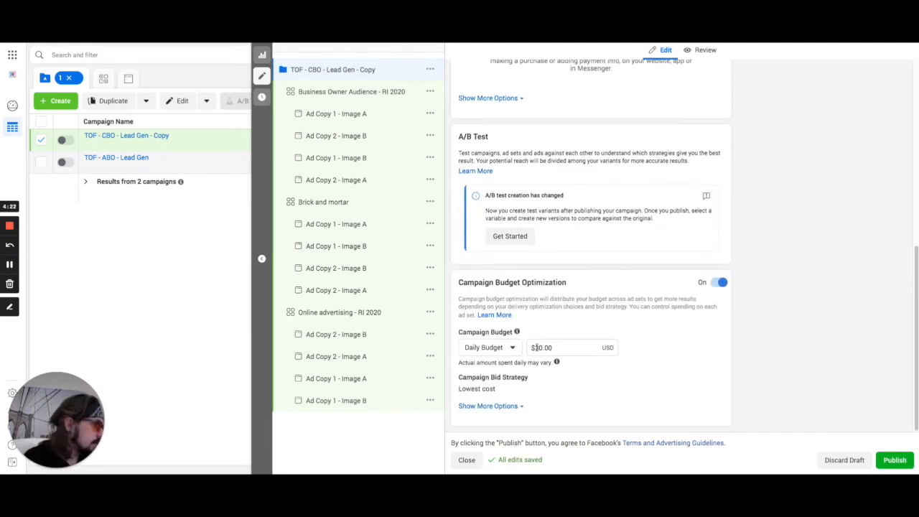
pyautogui.write('30.00')
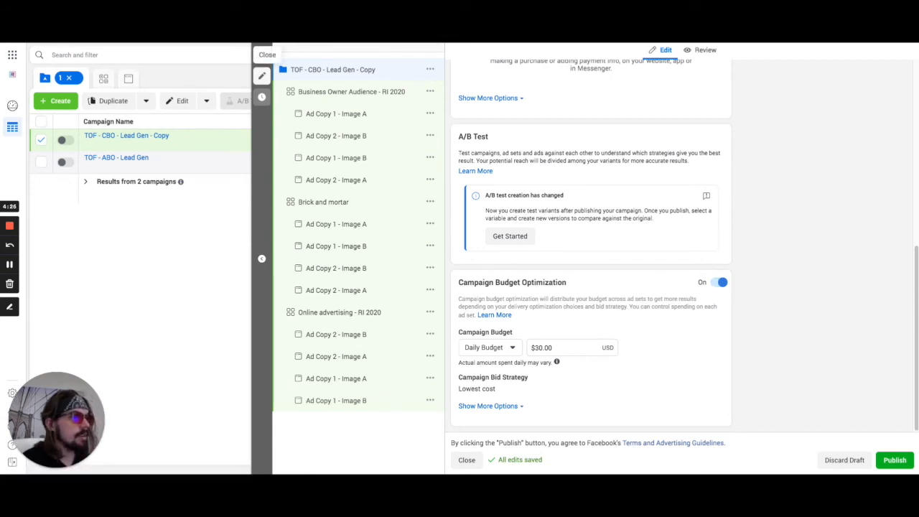
pyautogui.click(466, 460)
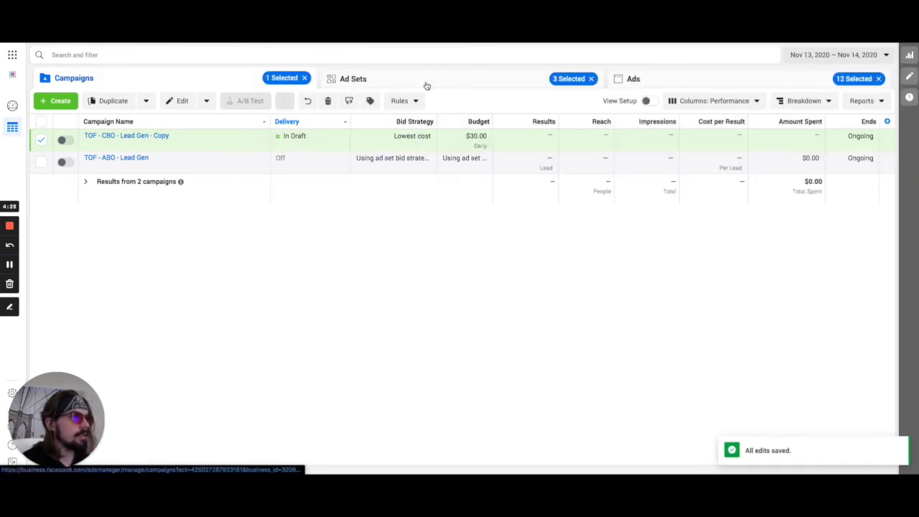
# - View the copied campaign's 12 draft ads, then bring up the FB structure cheatsheet PDF
pyautogui.click(350, 78)
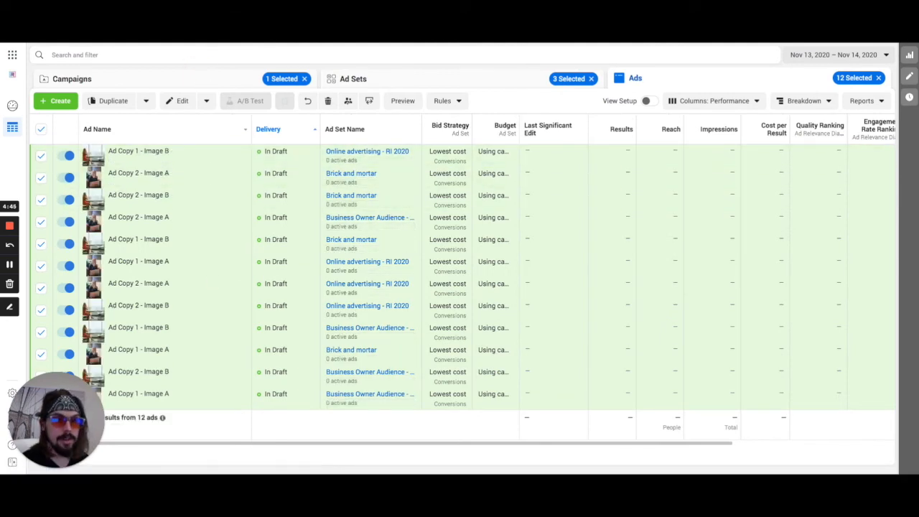
pyautogui.click(77, 78)
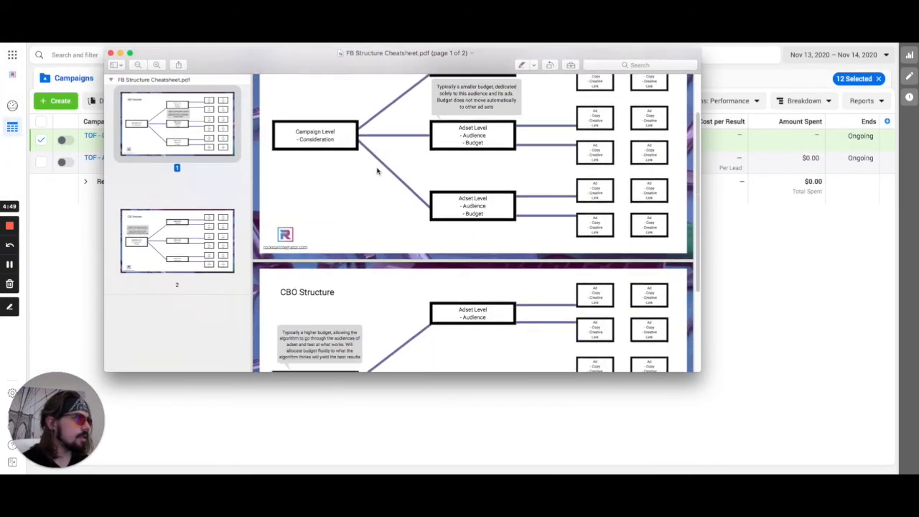
# - Scroll through the ABO and CBO structure diagrams in the cheatsheet
pyautogui.scroll(-3)
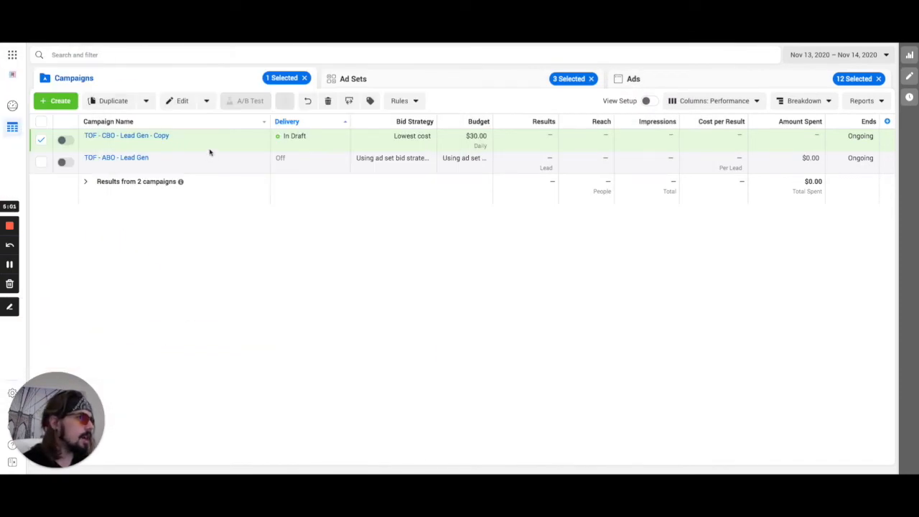
pyautogui.moveTo(215, 164)
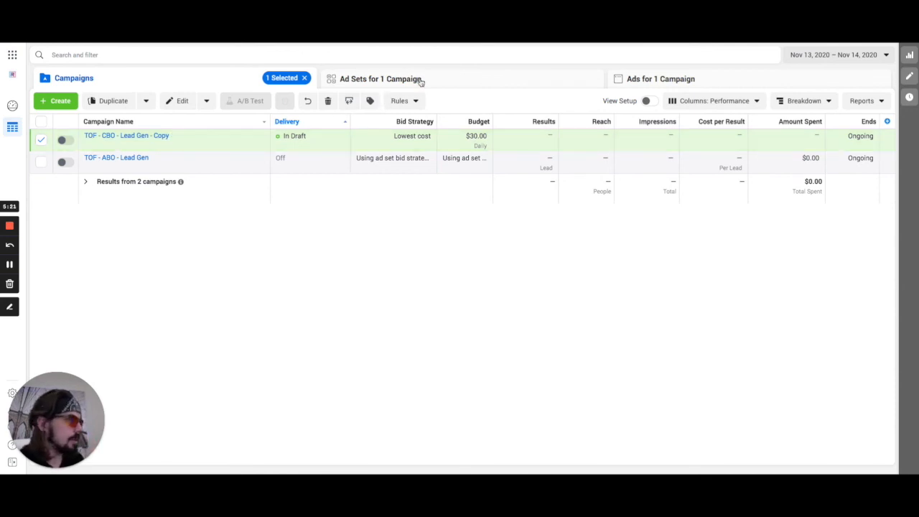
# - List the CBO copy's three draft ad sets: Business Owner Audience, Brick and mortar, Online advertising
pyautogui.click(379, 78)
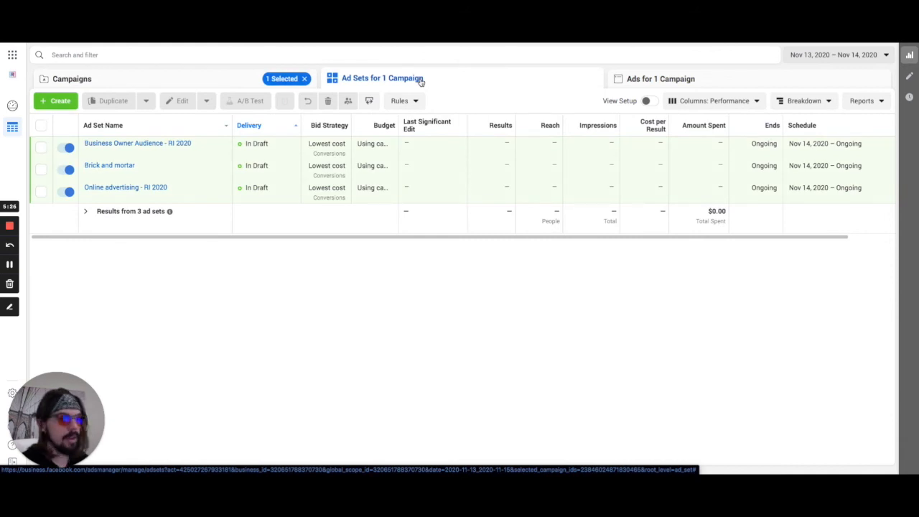
pyautogui.moveTo(271, 306)
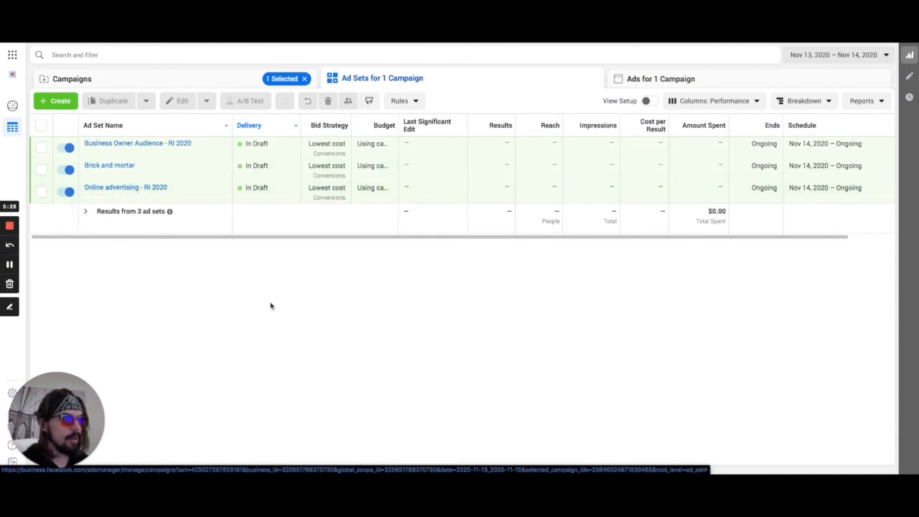
pyautogui.moveTo(304, 334)
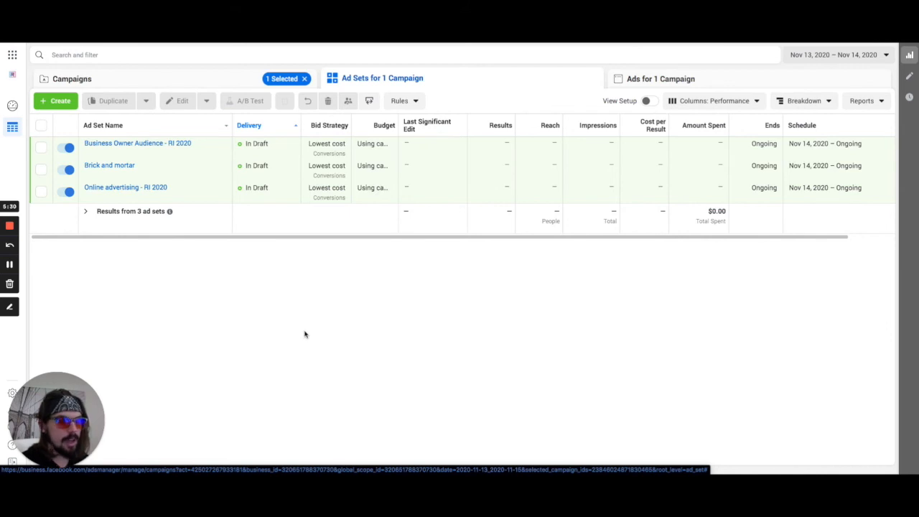
pyautogui.moveTo(318, 381)
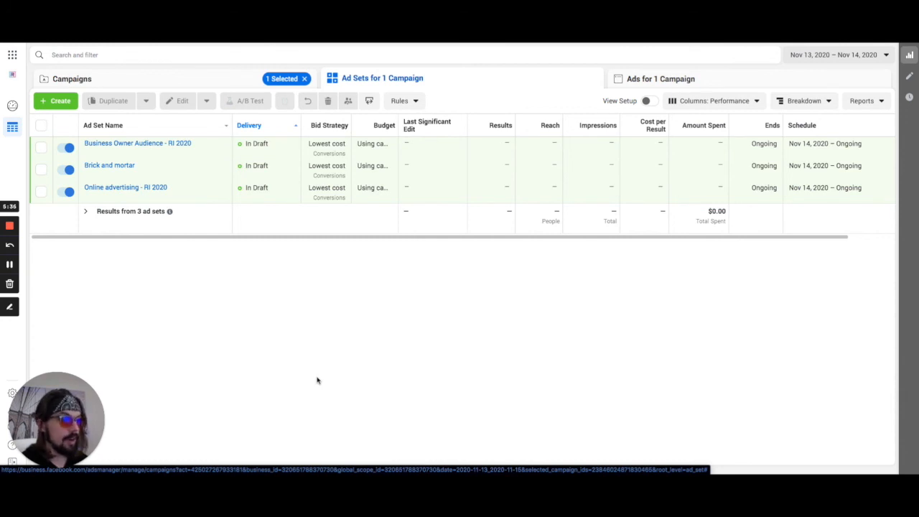
pyautogui.moveTo(310, 375)
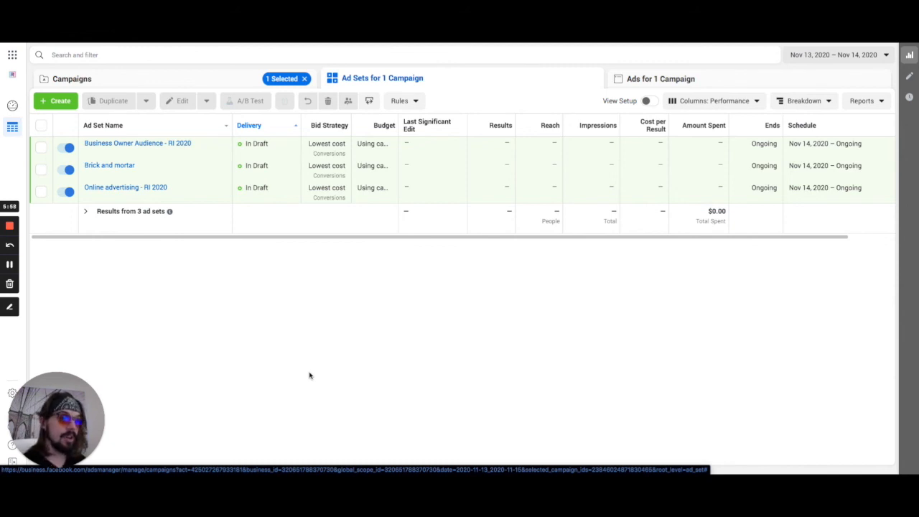
pyautogui.moveTo(215, 259)
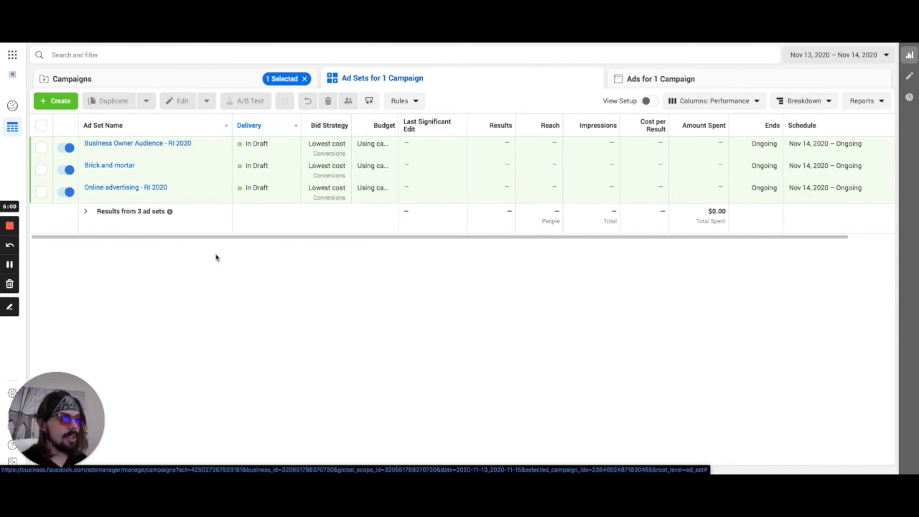